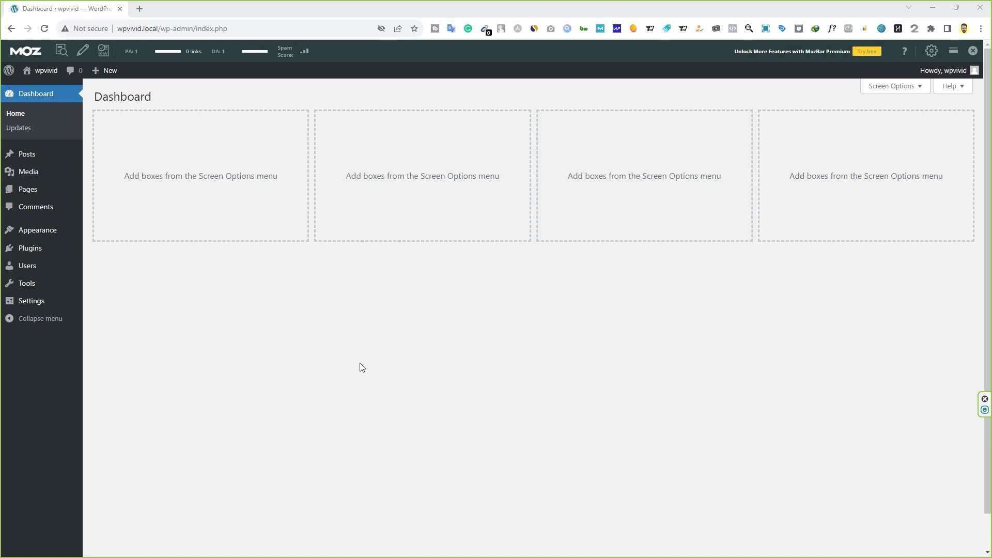
mouse_move(30, 248)
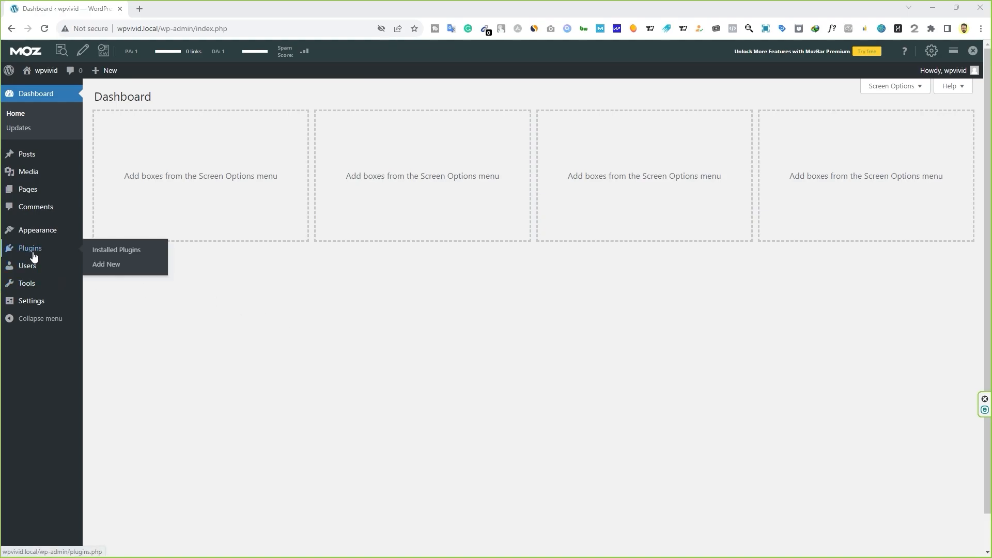
Search the Plugins > Add New directory for 'wpvivid'
left_click(106, 265)
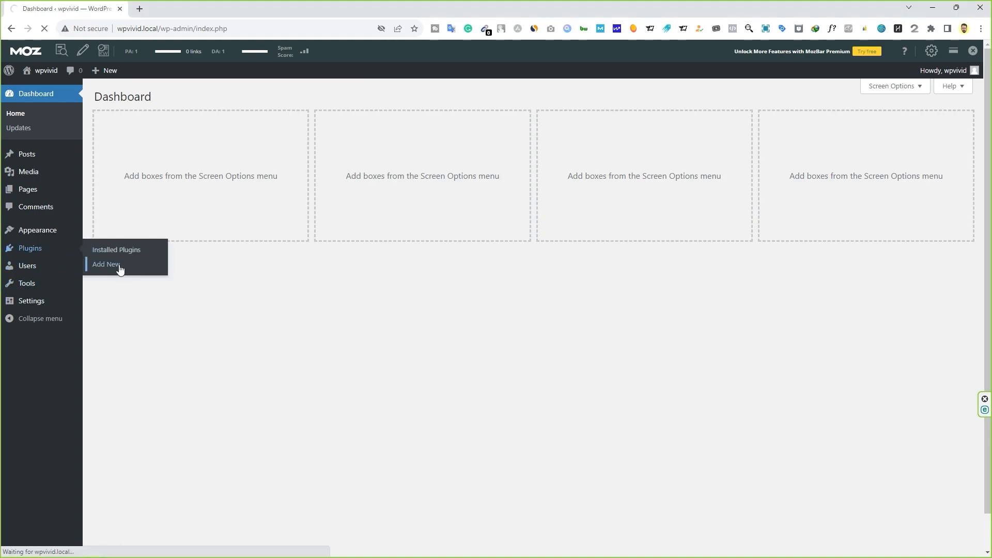
left_click(104, 264)
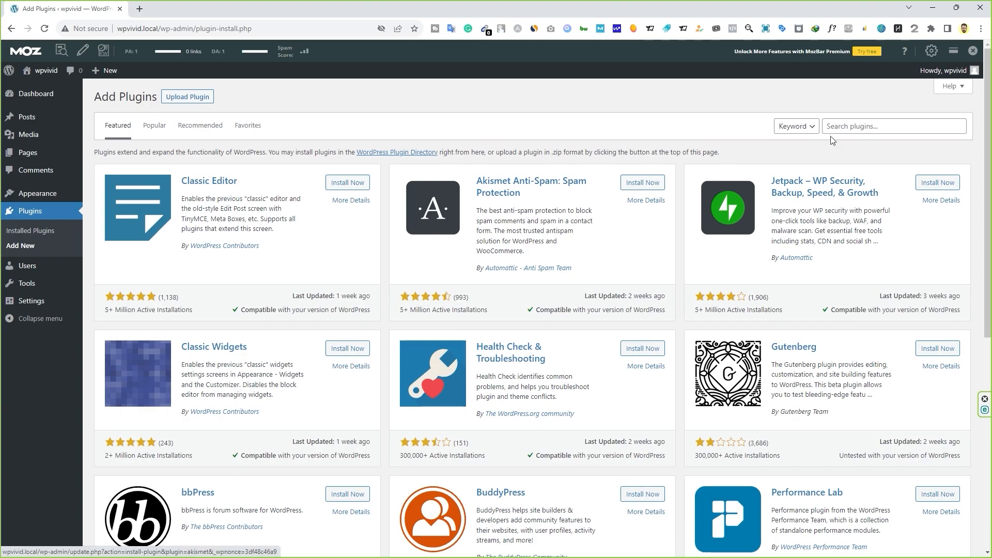
left_click(895, 126)
type("wpvivid")
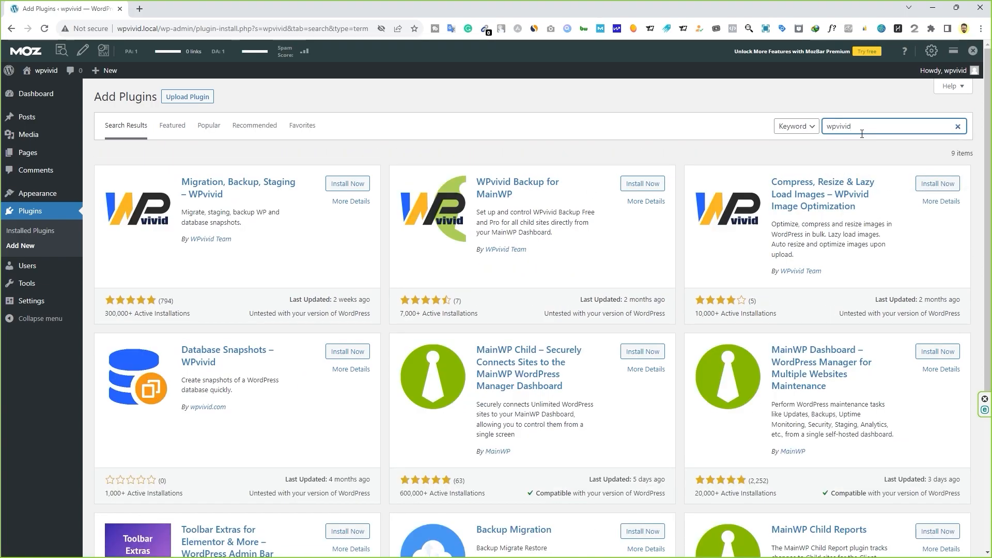
mouse_move(237, 192)
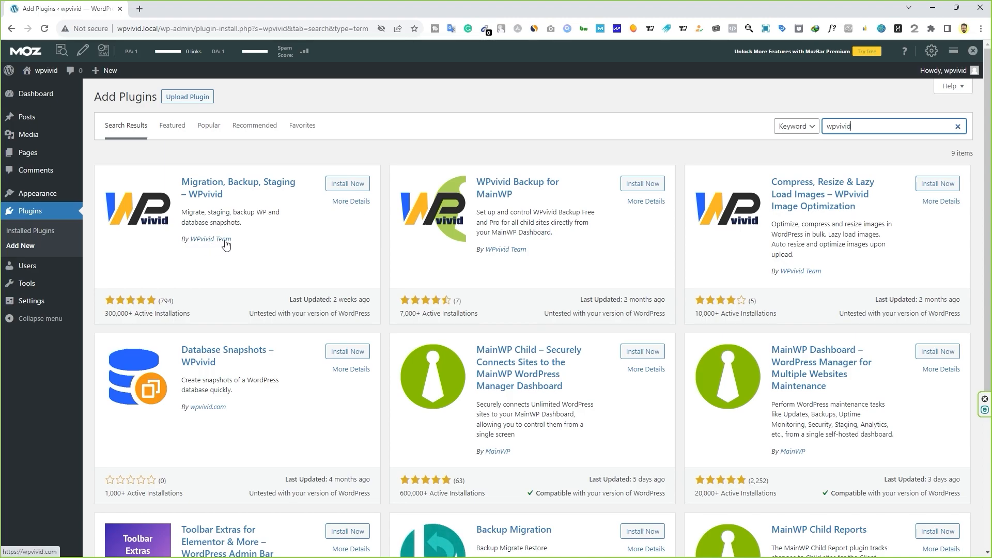
Install and activate the Migration, Backup, Staging – WPvivid plugin
left_click(348, 184)
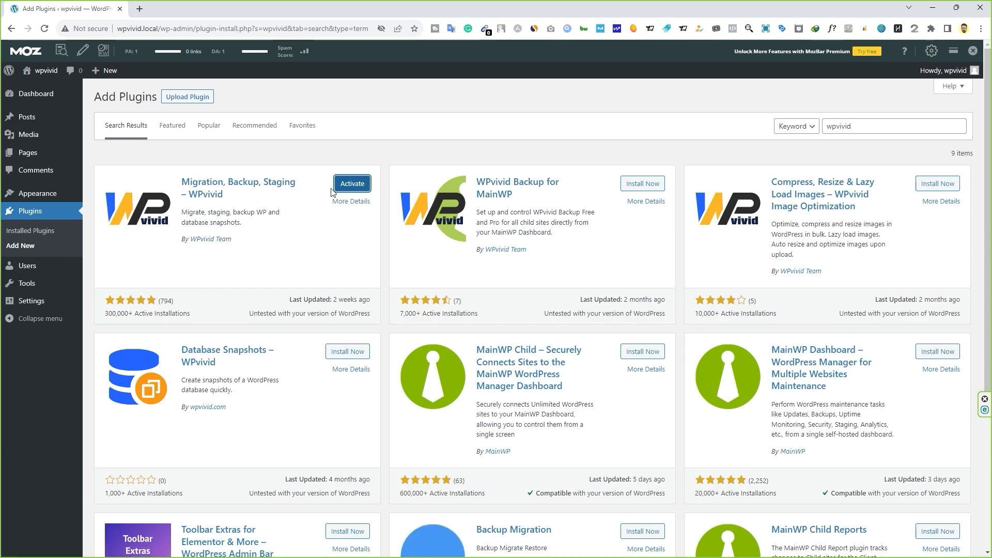
left_click(352, 184)
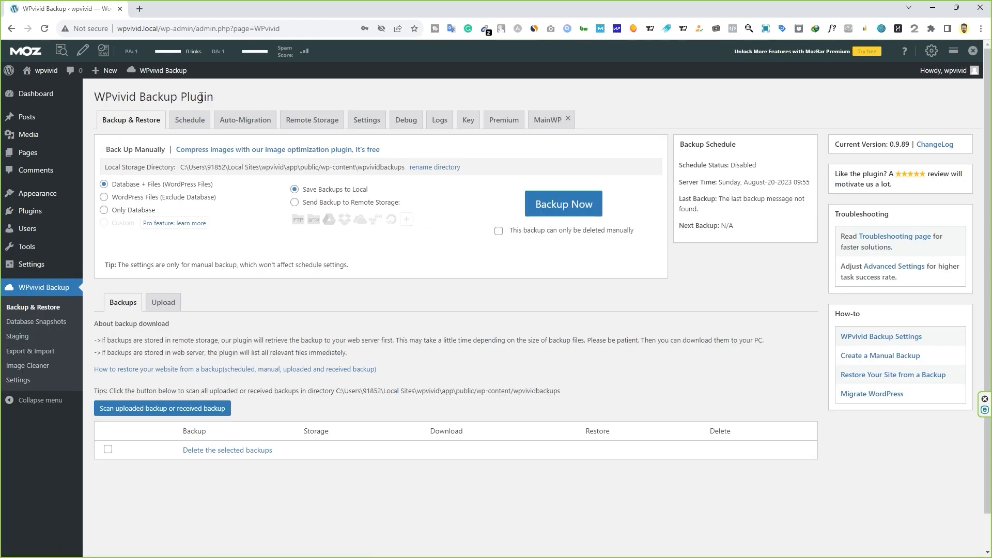
mouse_move(463, 257)
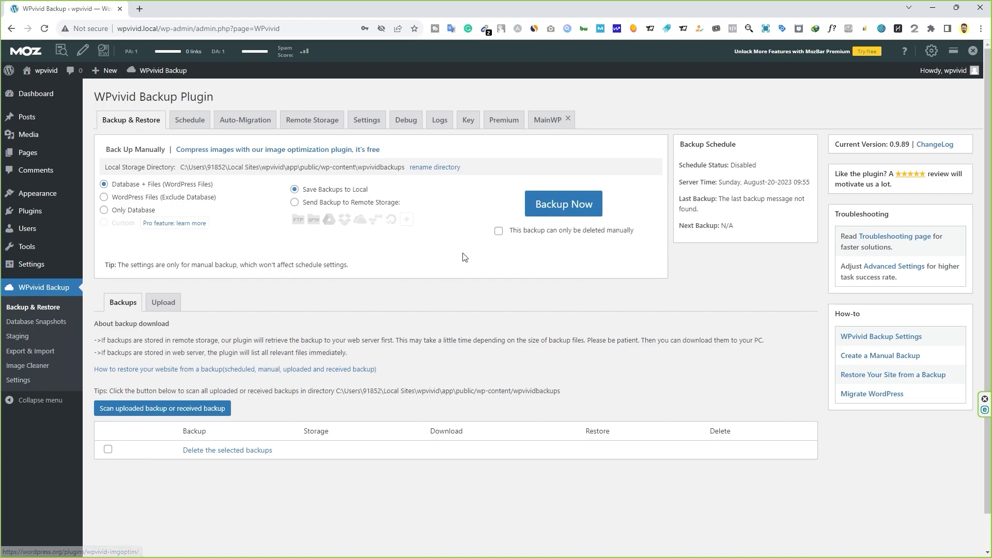
mouse_move(553, 136)
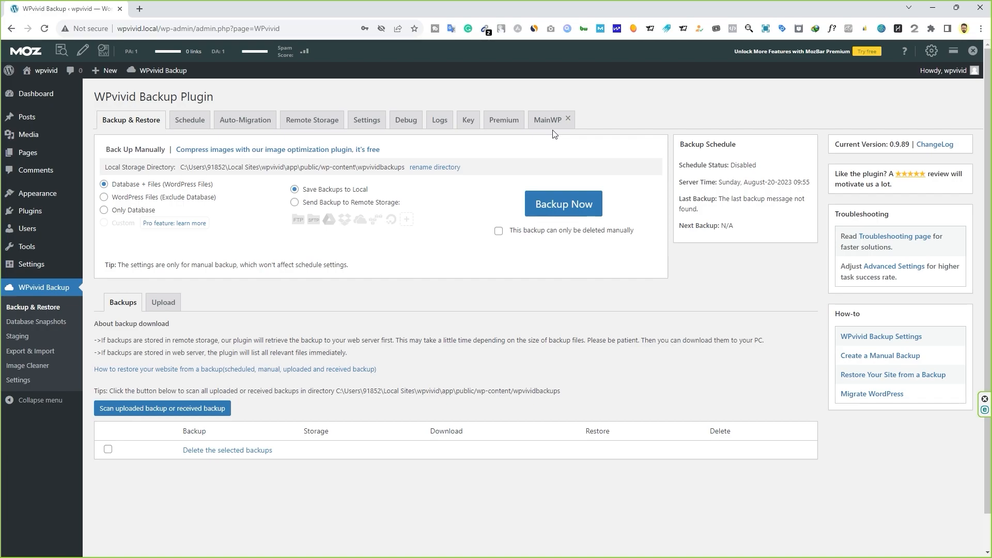
mouse_move(33, 83)
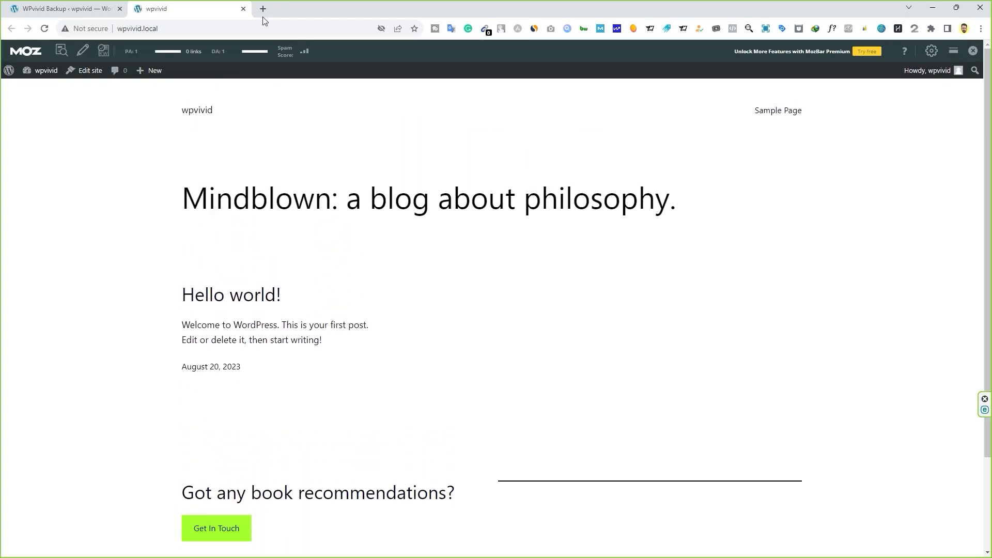
Return to WPvivid Backup and review the single 'Hello world!' post under All Posts
left_click(67, 9)
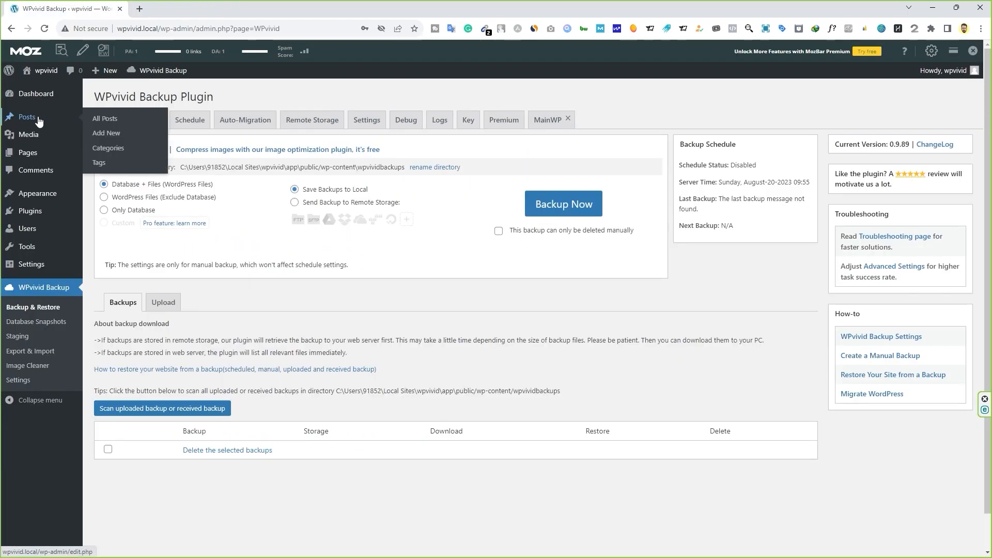
left_click(104, 118)
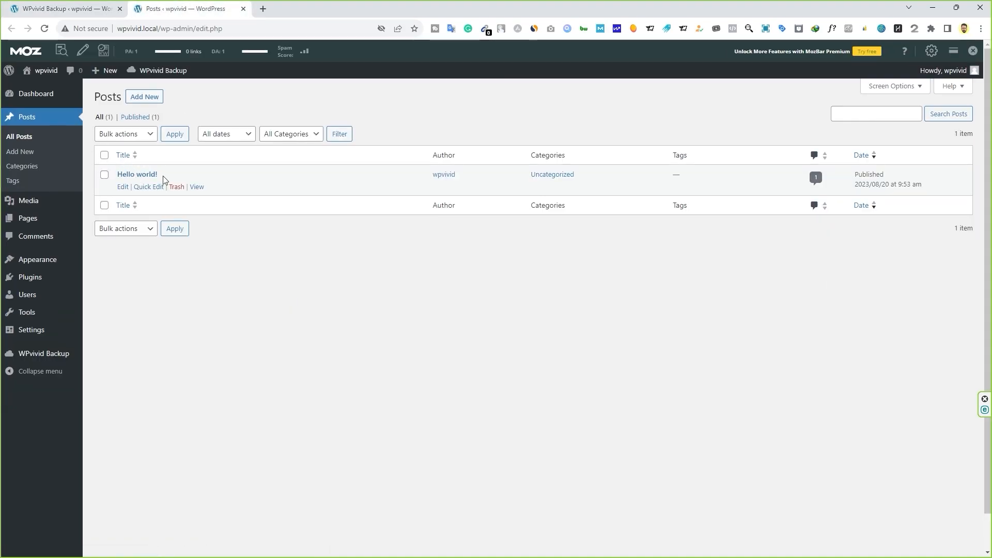
mouse_move(37, 259)
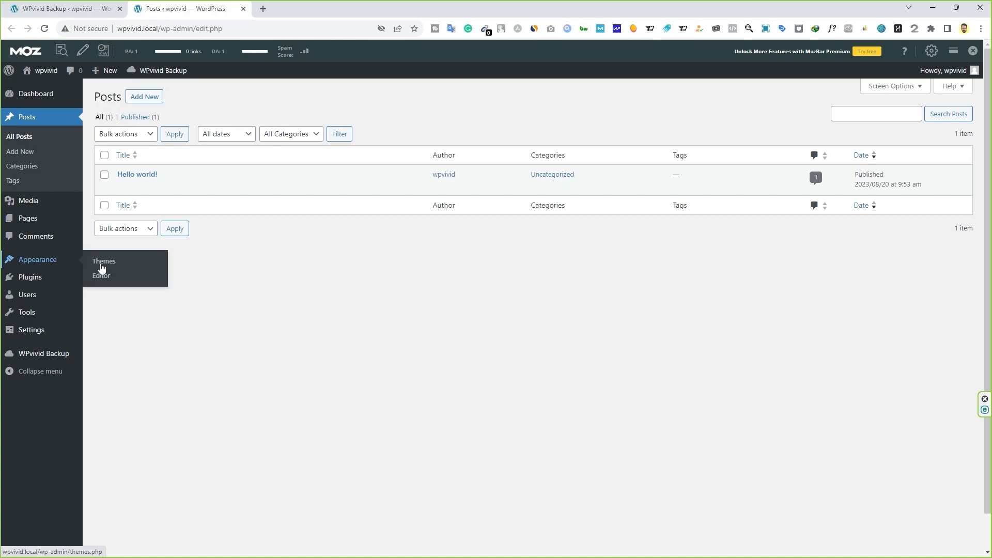
left_click(103, 262)
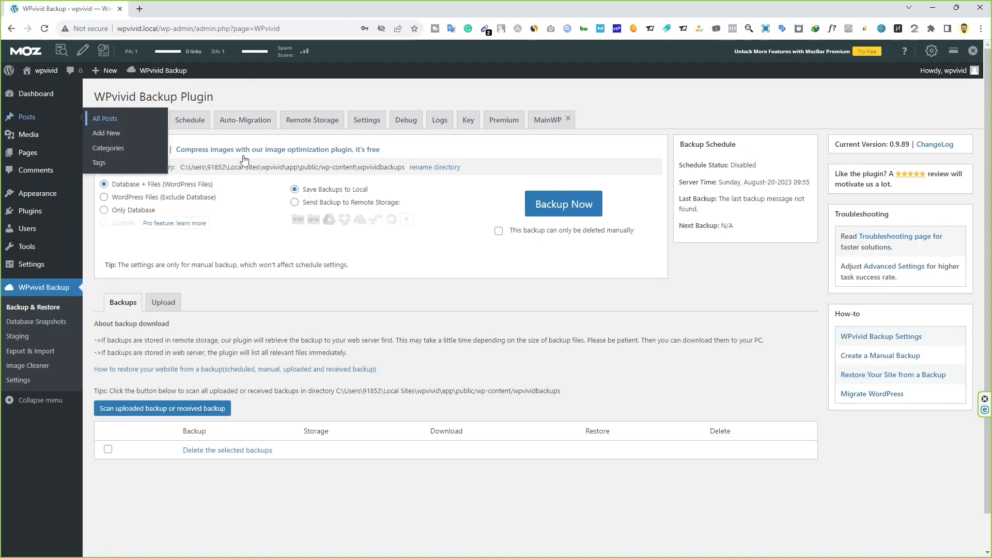
mouse_move(224, 258)
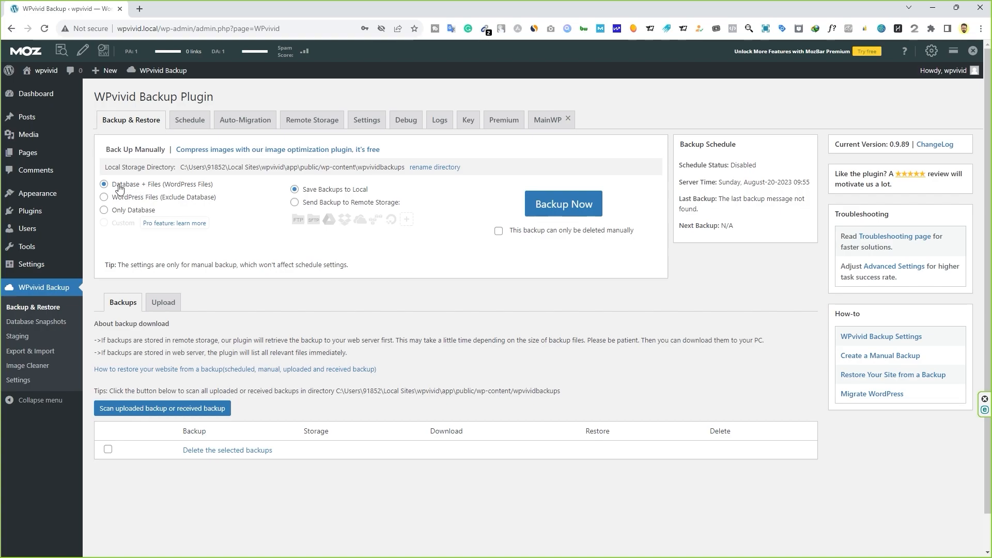
mouse_move(163, 186)
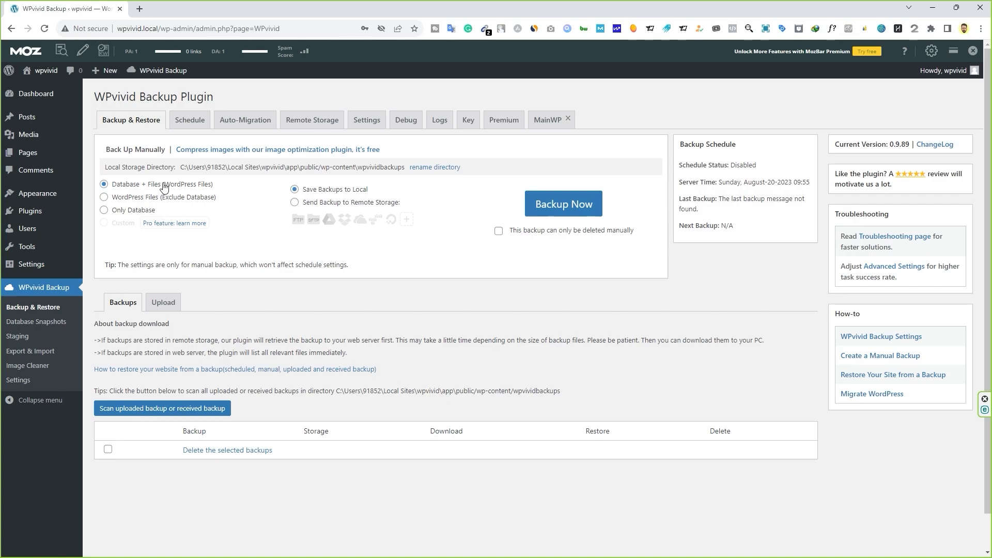
mouse_move(186, 202)
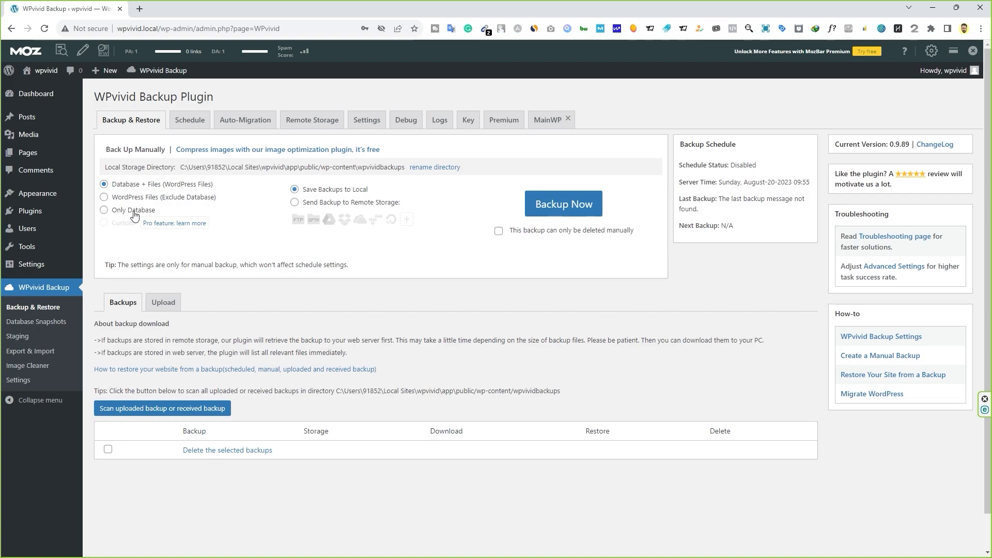
mouse_move(165, 231)
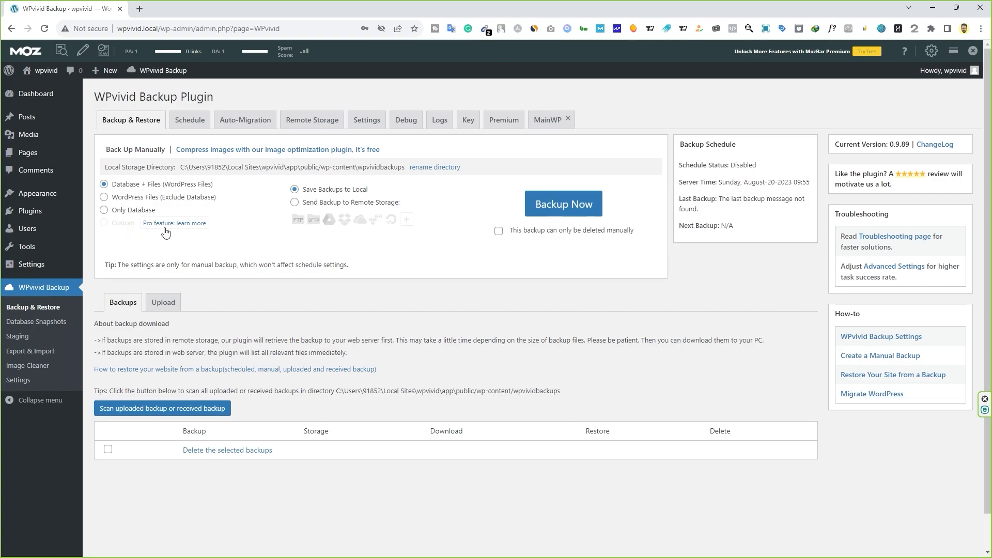
mouse_move(148, 222)
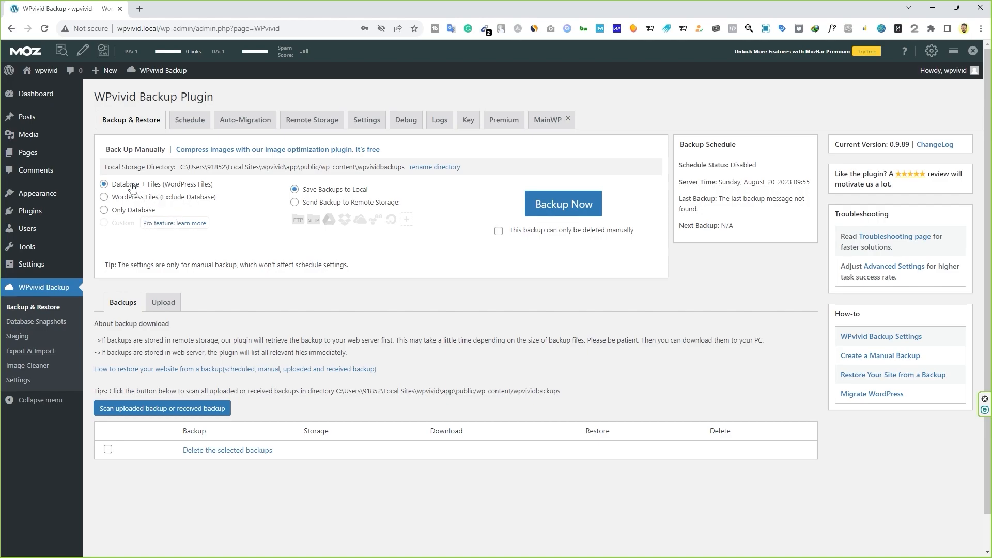
mouse_move(342, 191)
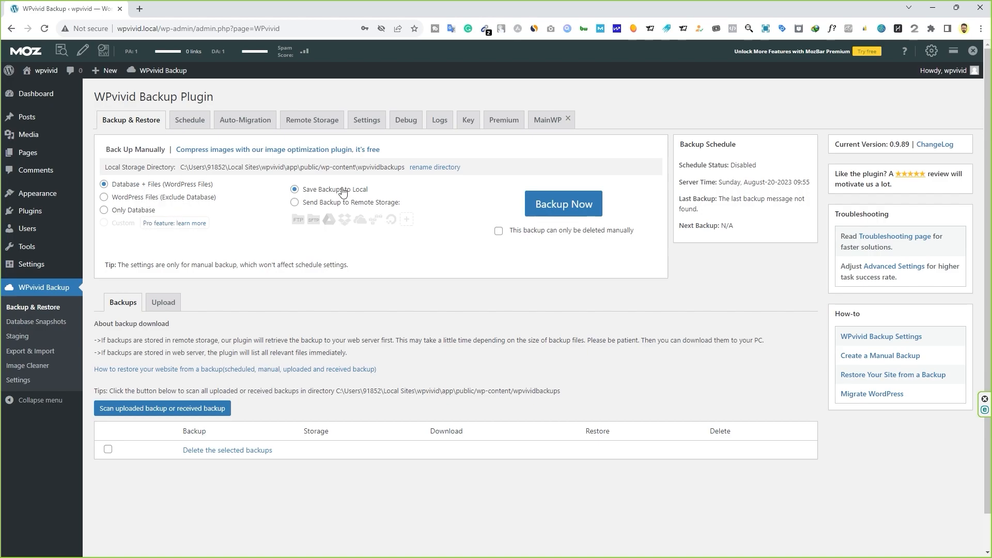
mouse_move(360, 195)
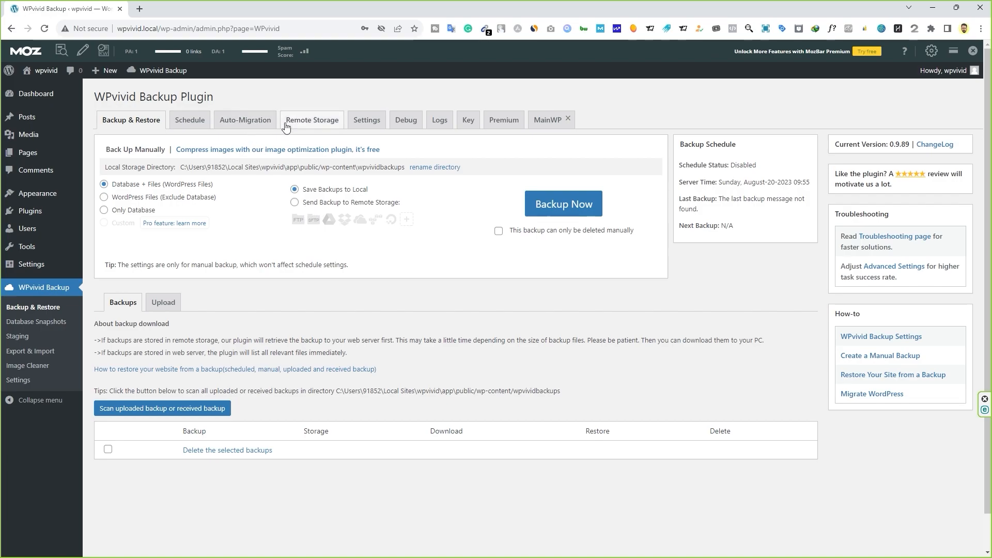
Open WPvivid's Remote Storage tab listing Google Drive and other cloud providers
left_click(312, 120)
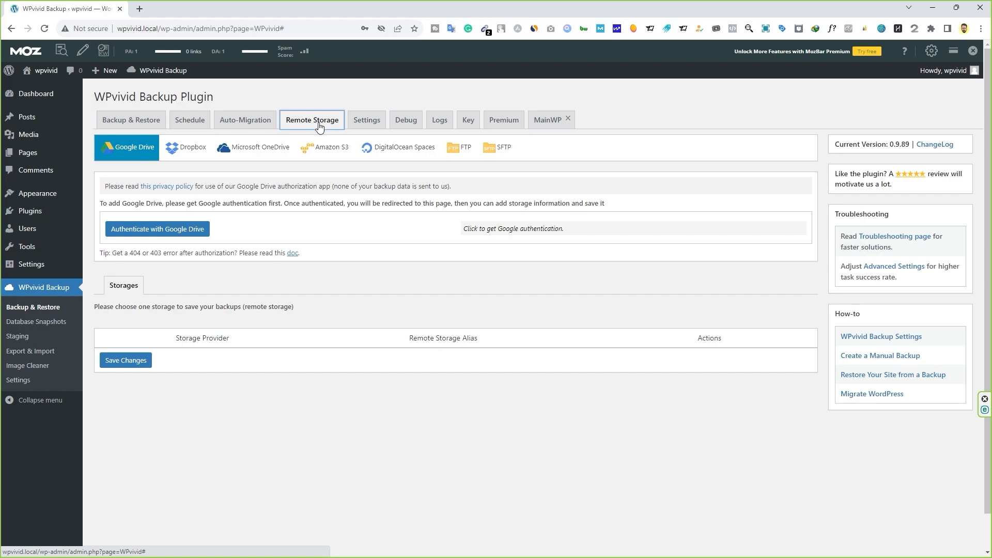
mouse_move(278, 167)
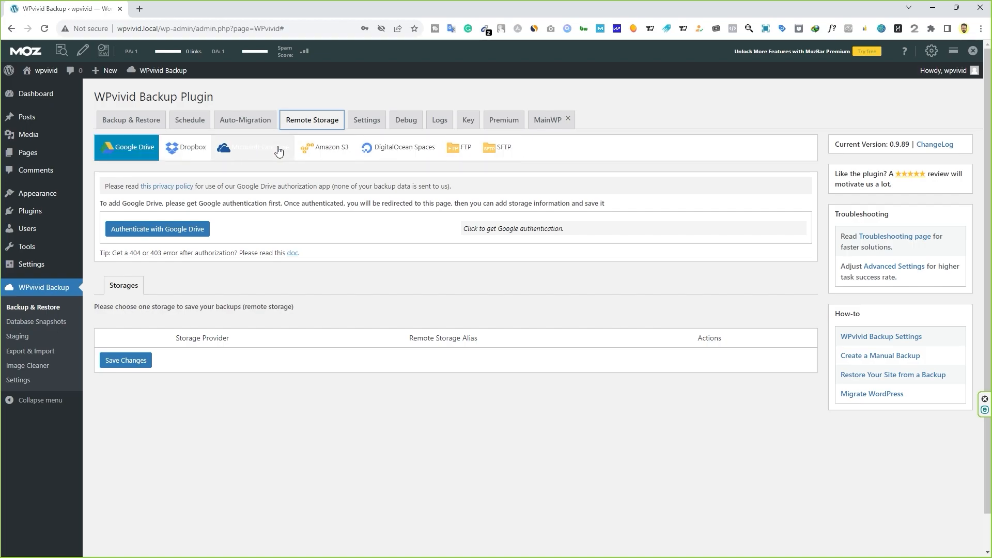
mouse_move(424, 149)
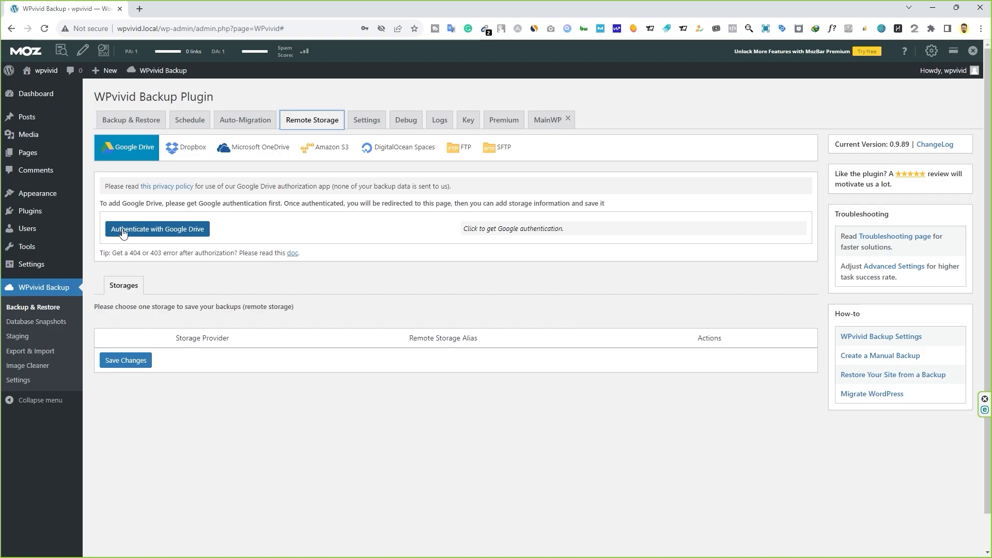
mouse_move(145, 125)
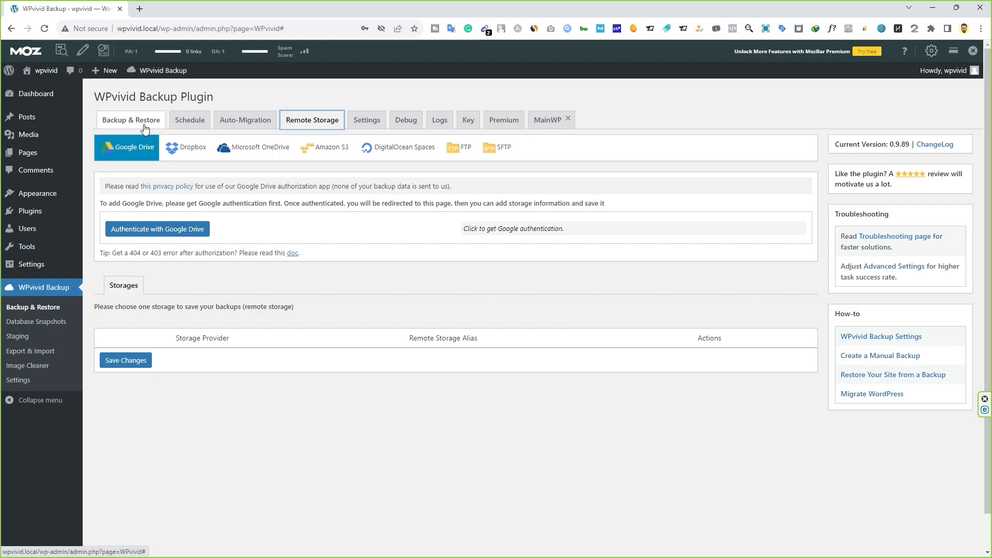
Run Backup Now for Database + Files saved to local storage
left_click(130, 120)
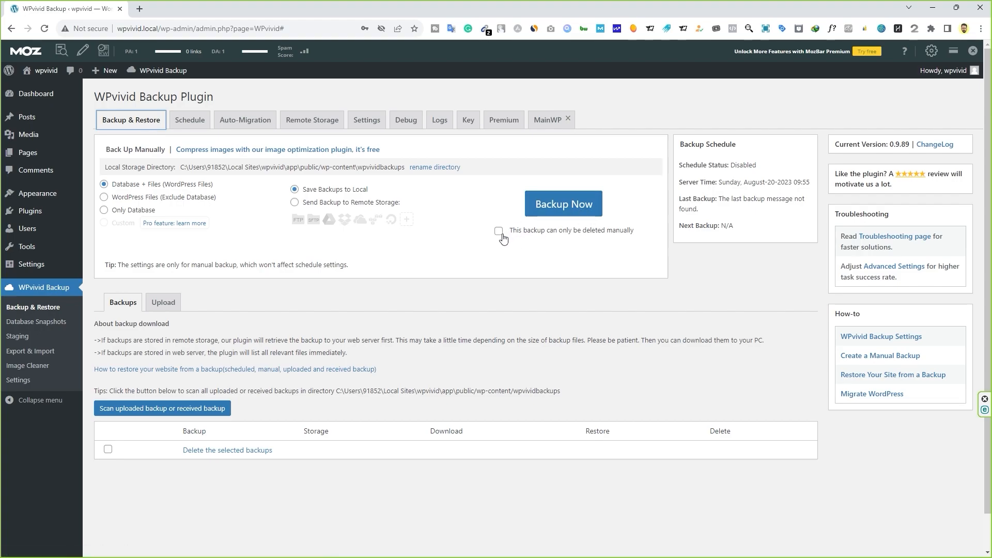
mouse_move(521, 235)
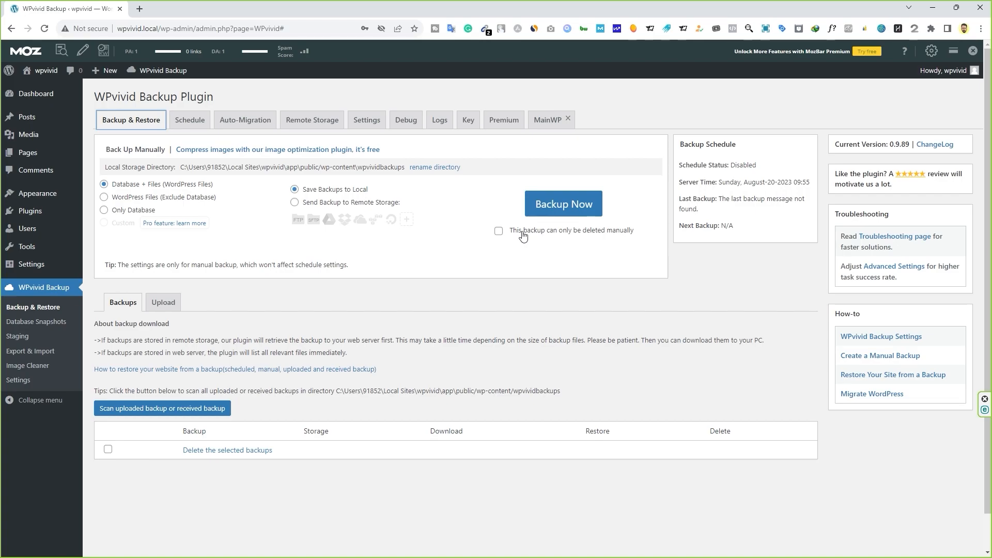
left_click(563, 204)
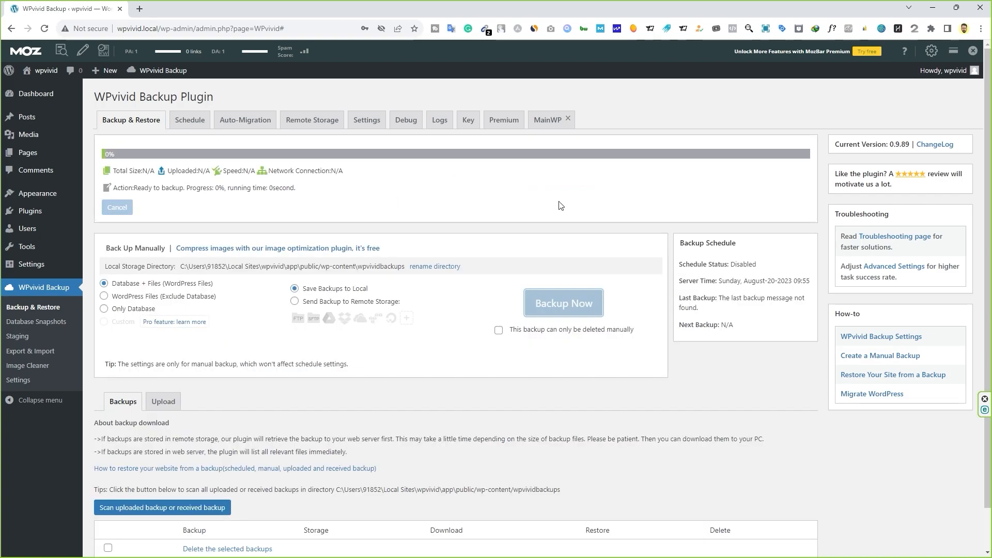
left_click(563, 303)
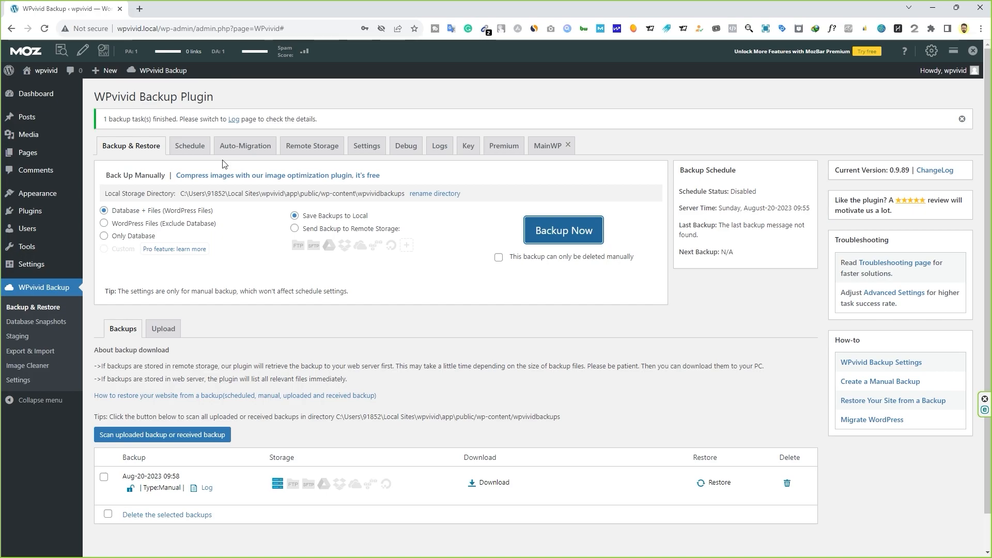
mouse_move(248, 245)
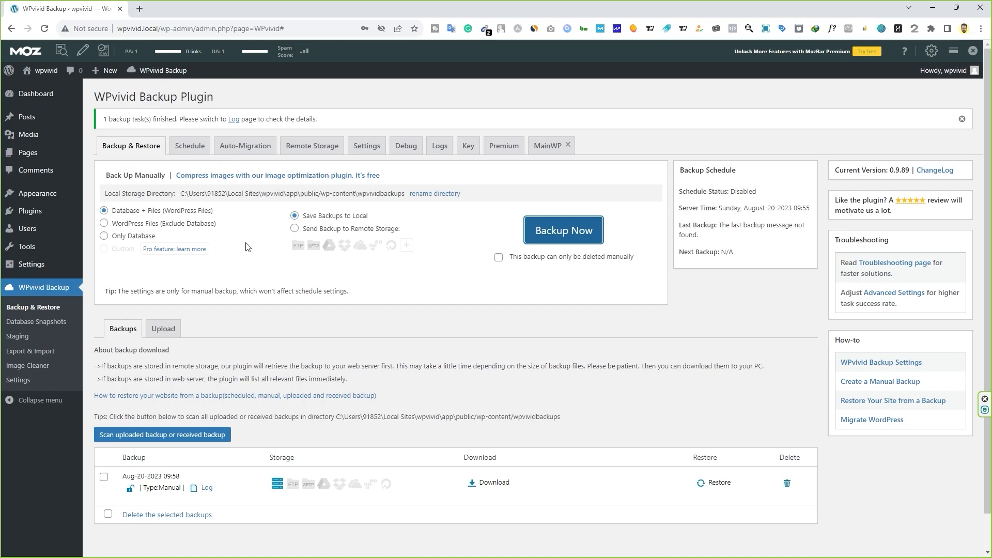
Download the Aug-20-2023 backup zip (23.22 MB) and close the completion notice
scroll("down", 3)
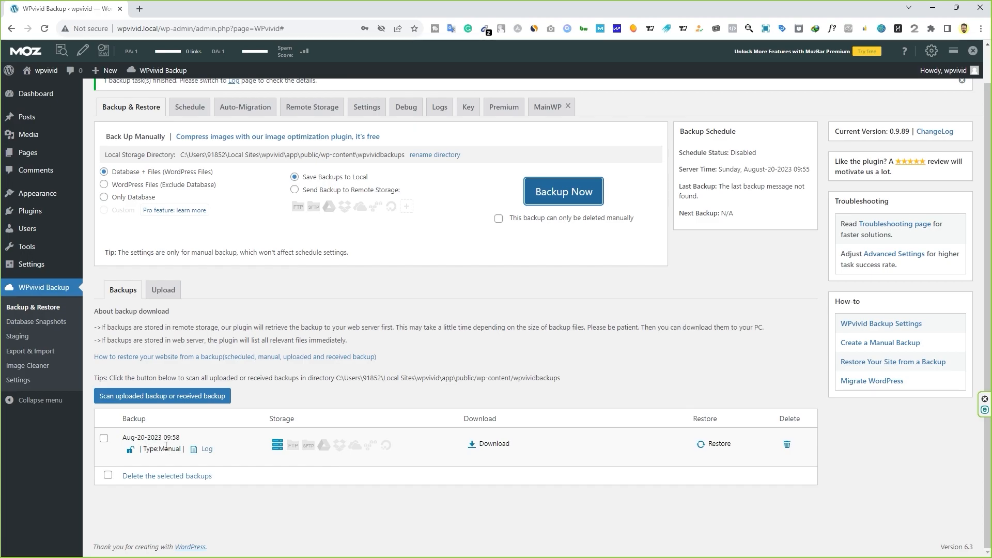
mouse_move(484, 451)
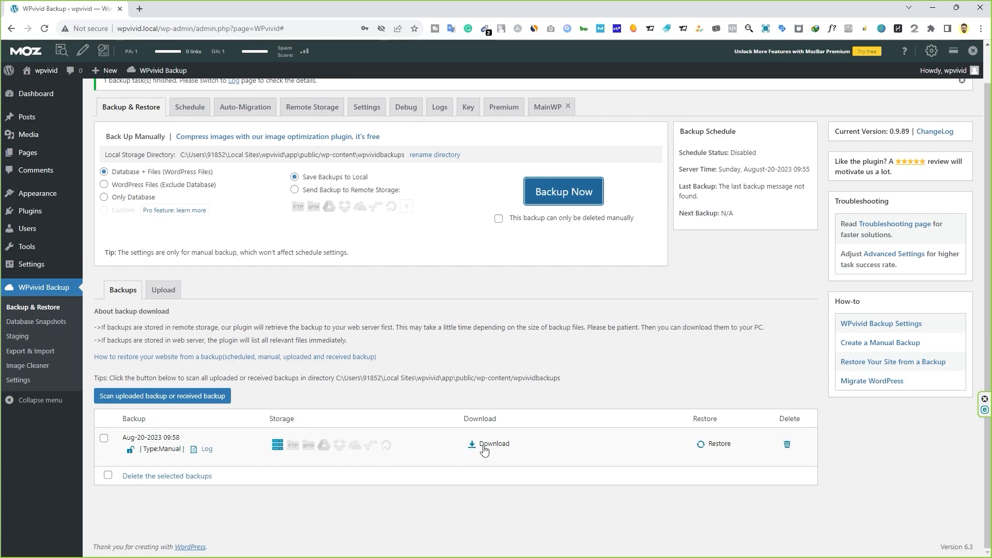
left_click(494, 443)
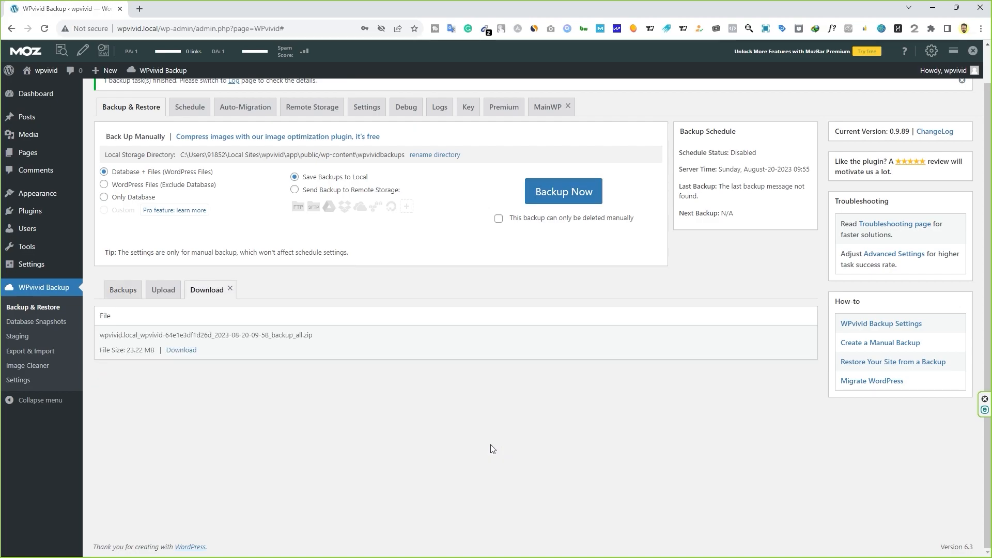
left_click(181, 350)
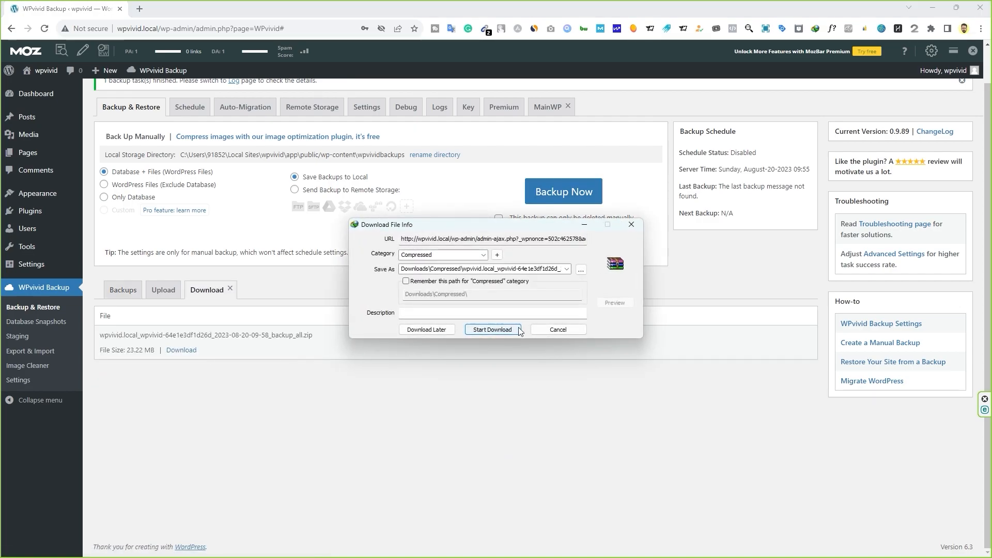
mouse_move(498, 332)
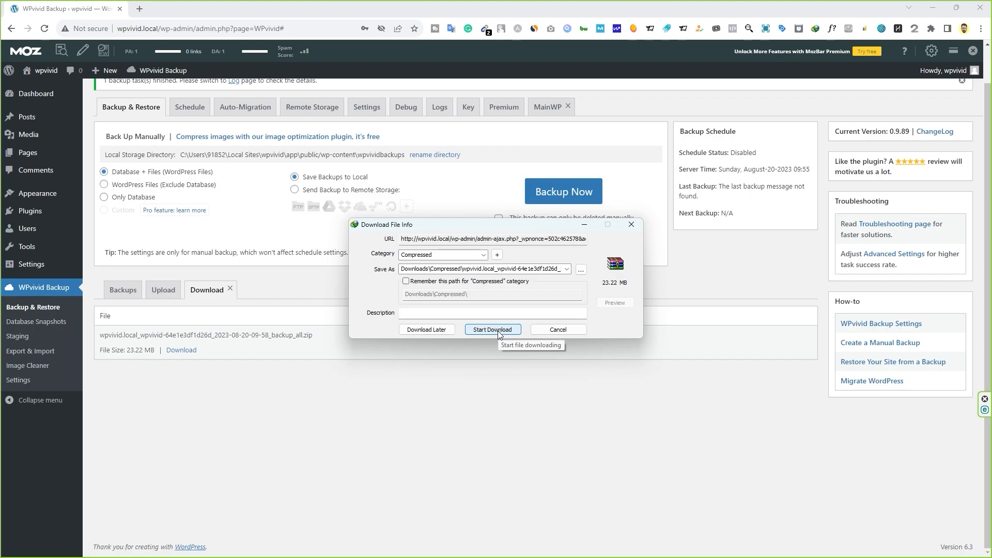
left_click(493, 329)
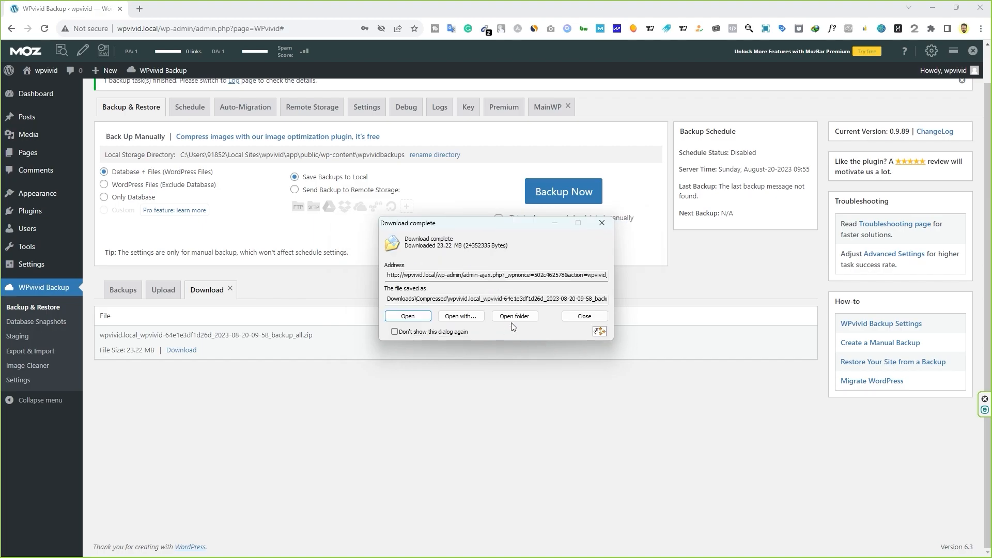
left_click(584, 316)
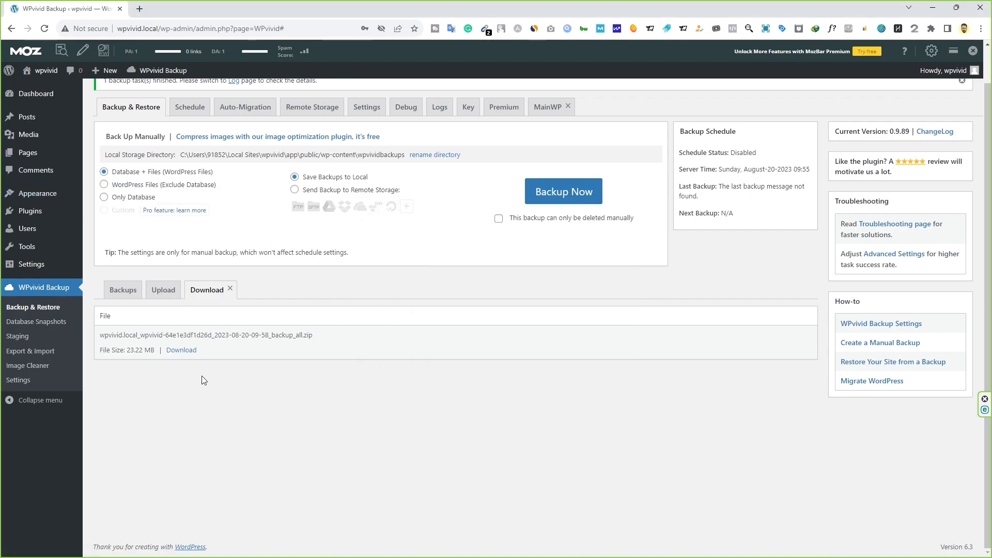
mouse_move(37, 193)
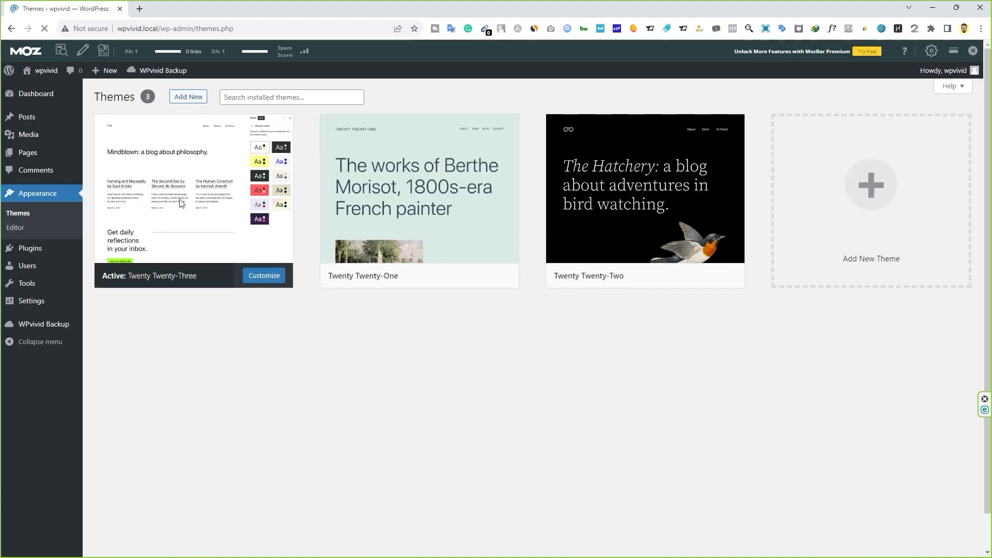
Delete Twenty Twenty-One and Twenty Twenty-Two from Appearance > Themes, keeping Twenty Twenty-Three
left_click(45, 28)
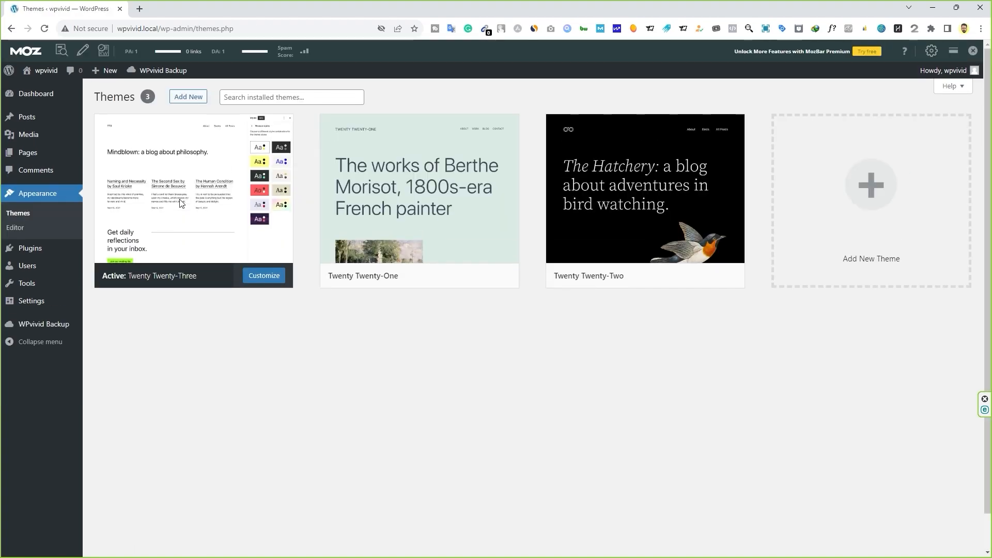
left_click(419, 187)
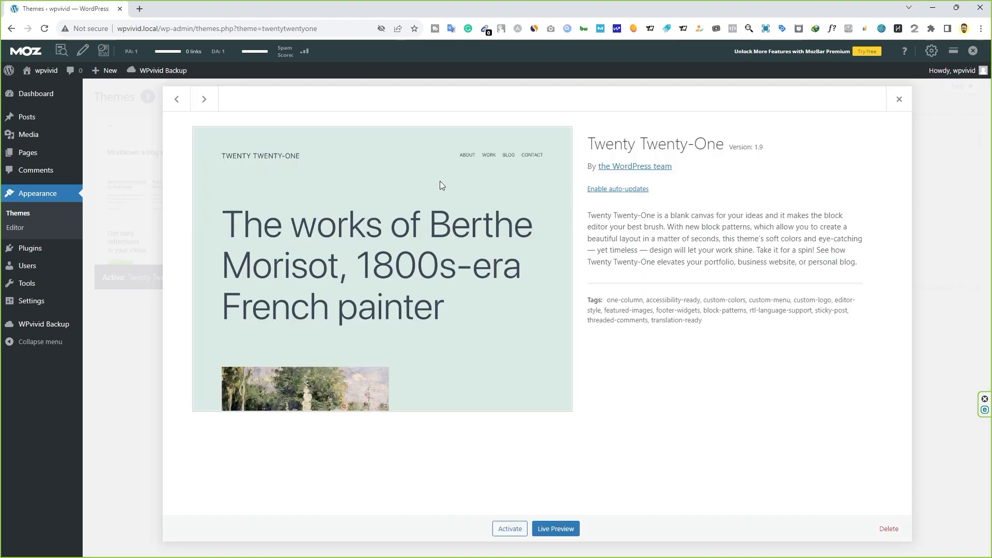
left_click(888, 528)
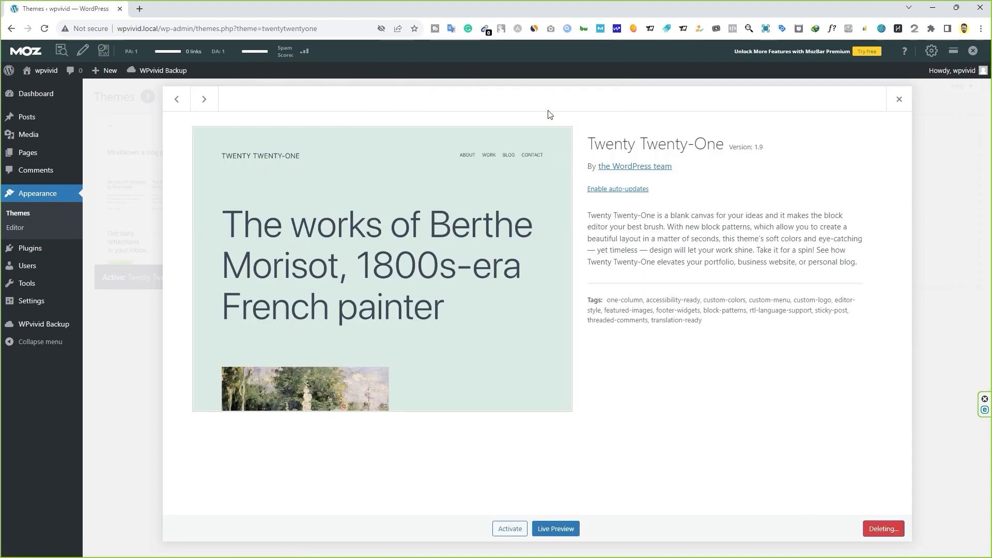
left_click(204, 99)
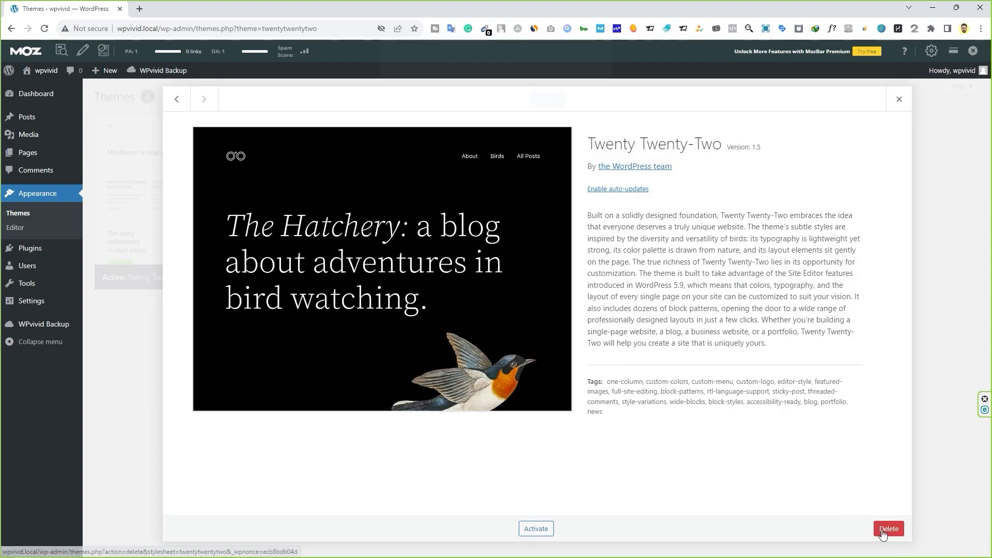
left_click(891, 529)
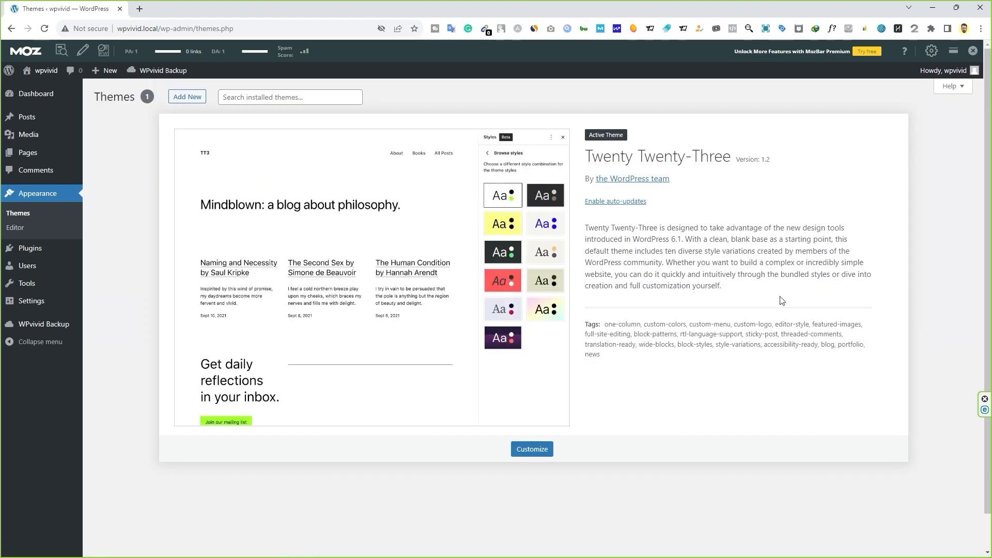
mouse_move(635, 170)
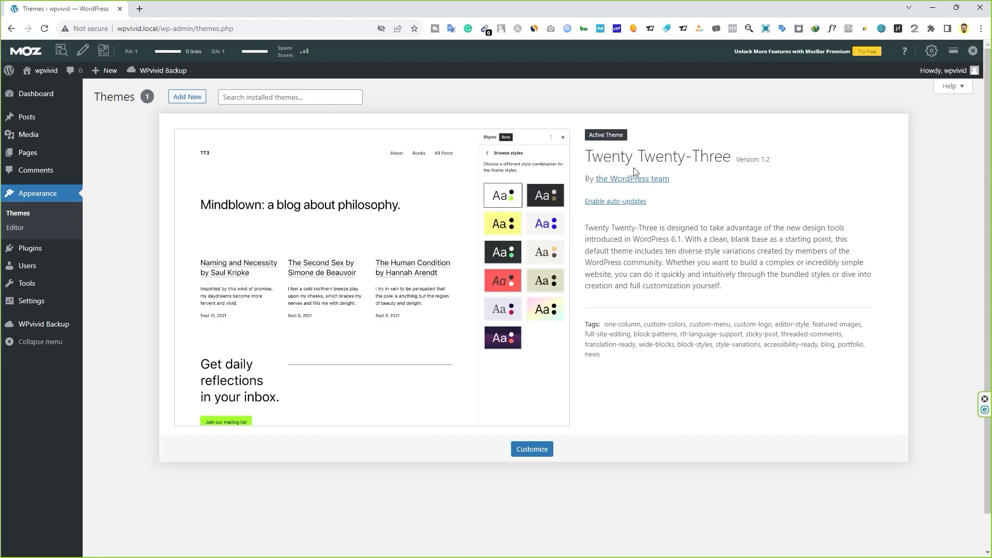
mouse_move(366, 348)
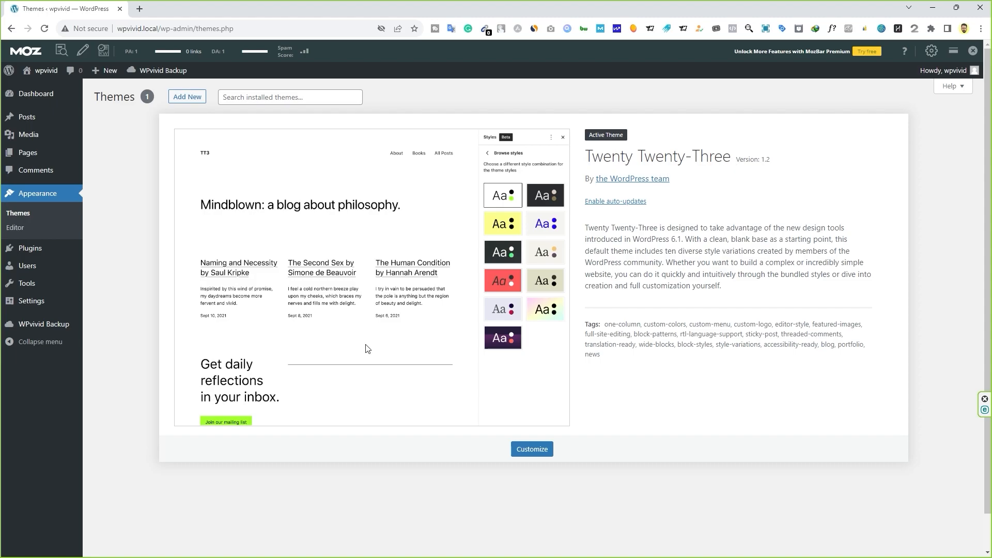
mouse_move(51, 364)
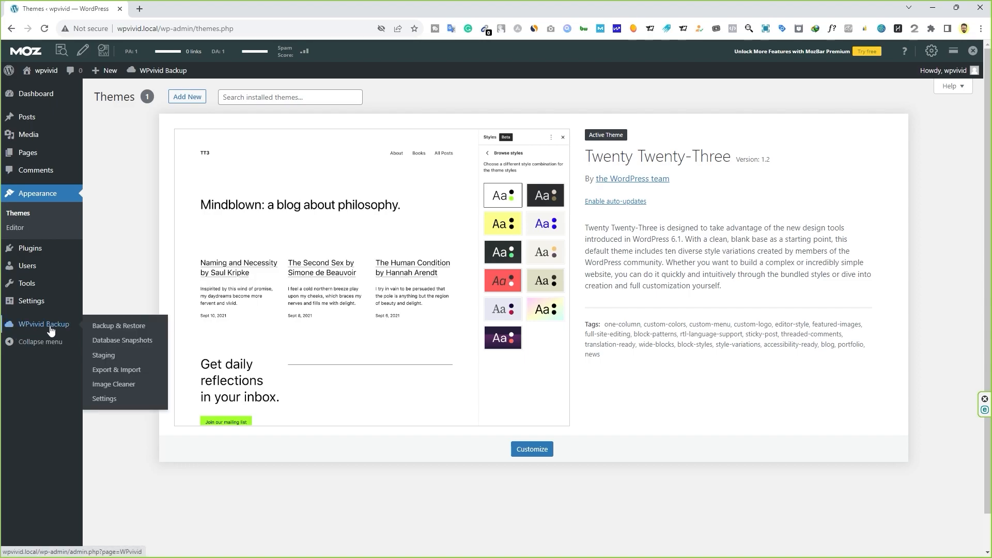
Restore the site from the Aug-20-2023 09:58 backup and acknowledge the success alert
left_click(118, 325)
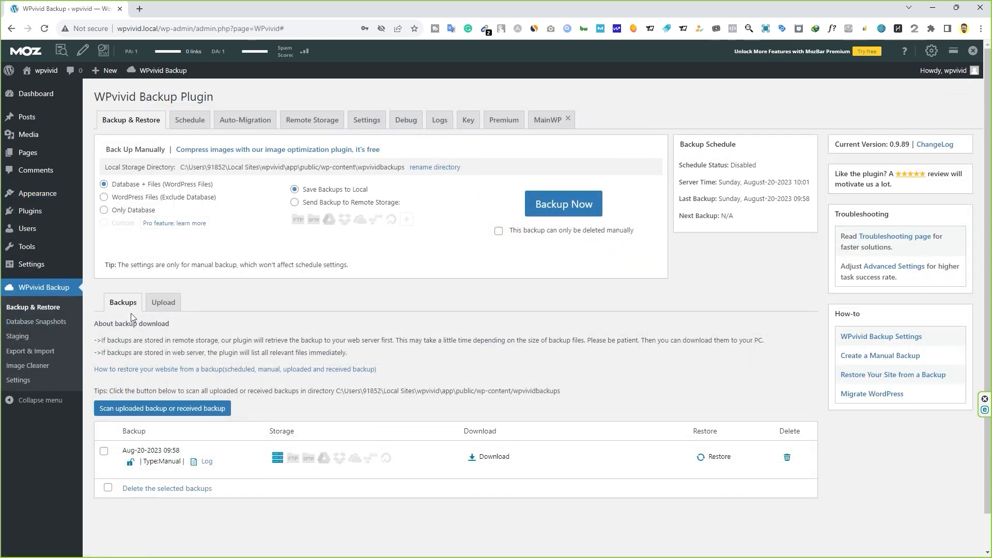
mouse_move(170, 459)
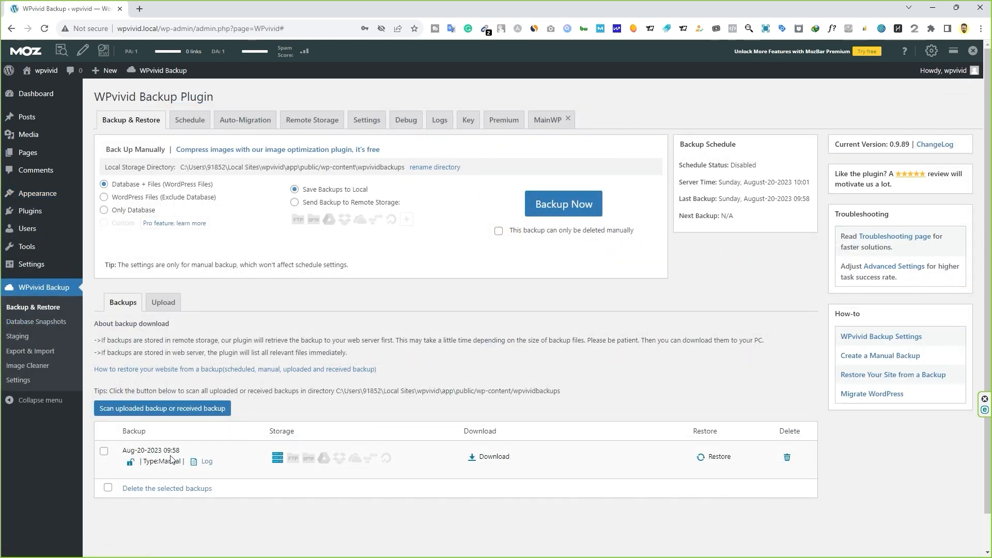
mouse_move(450, 464)
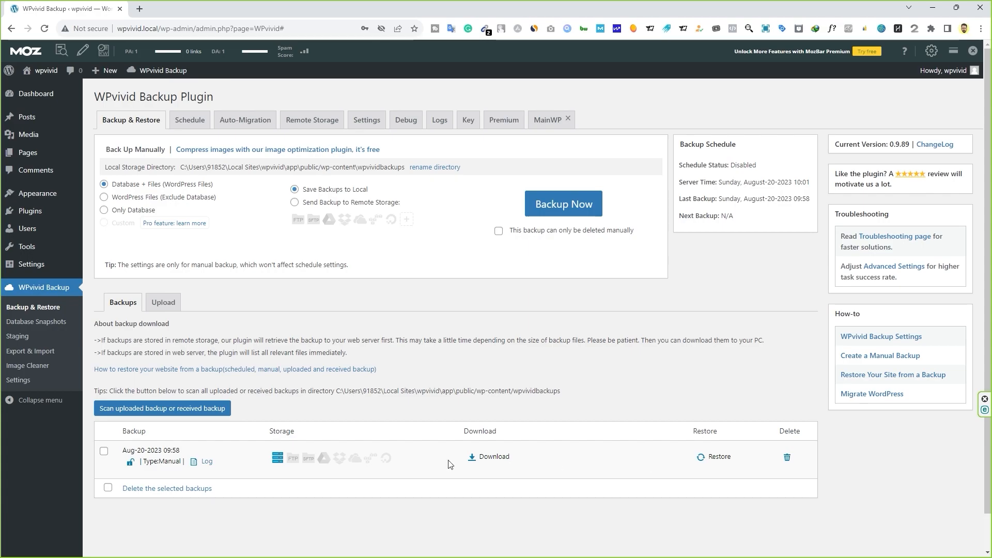
mouse_move(519, 466)
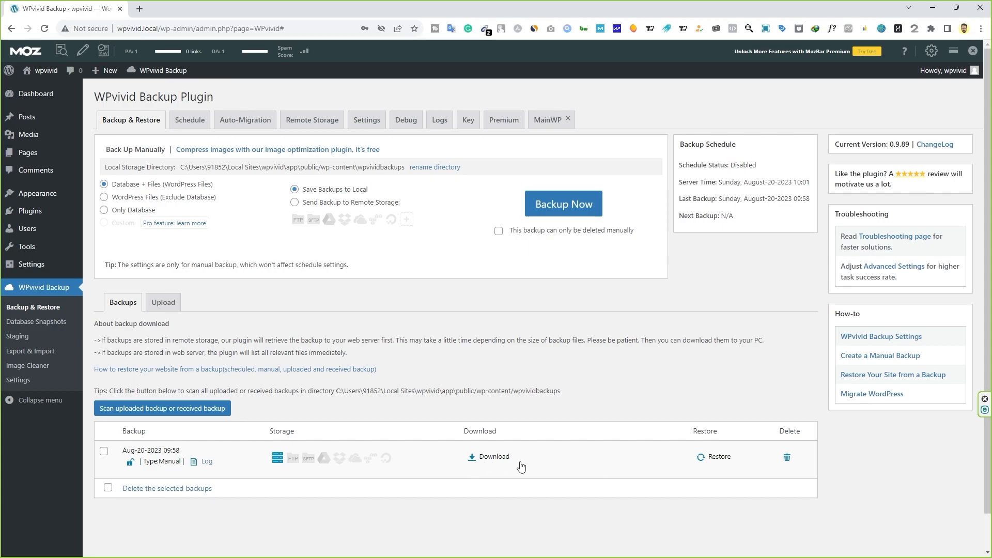
mouse_move(787, 458)
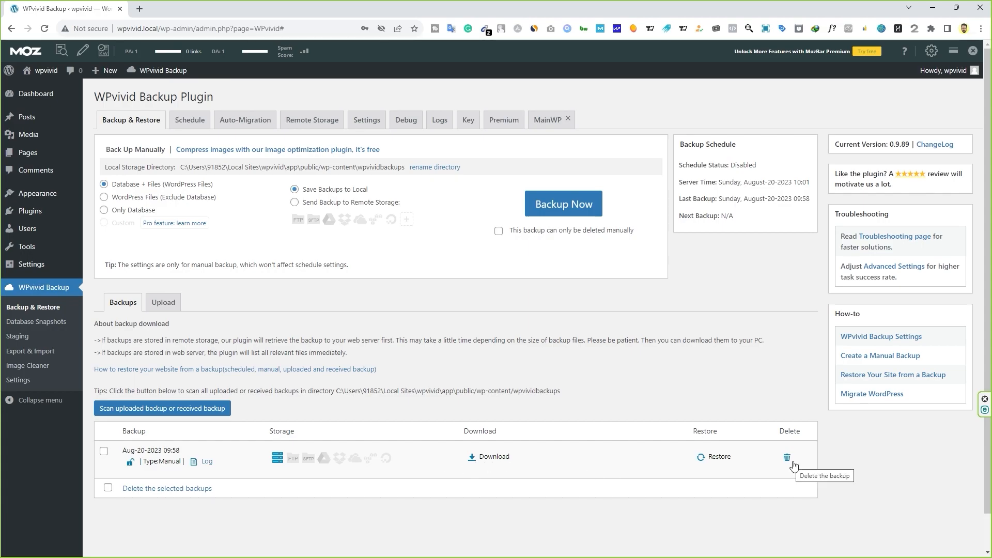
left_click(163, 302)
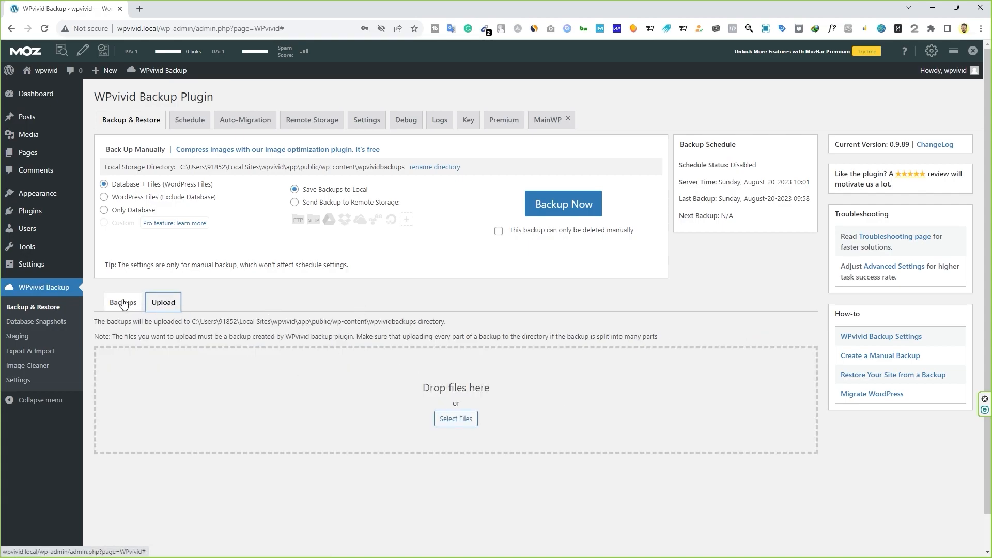
left_click(123, 302)
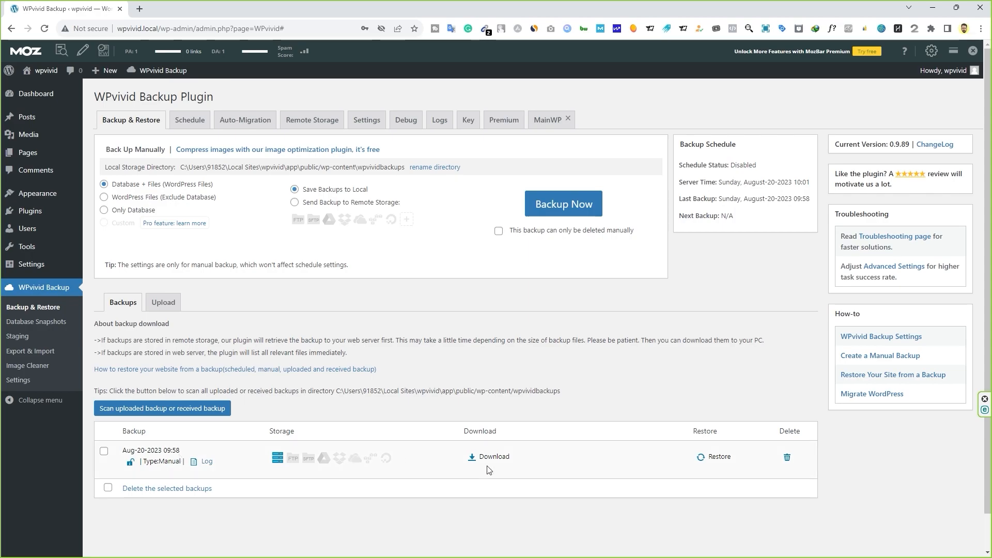
left_click(713, 456)
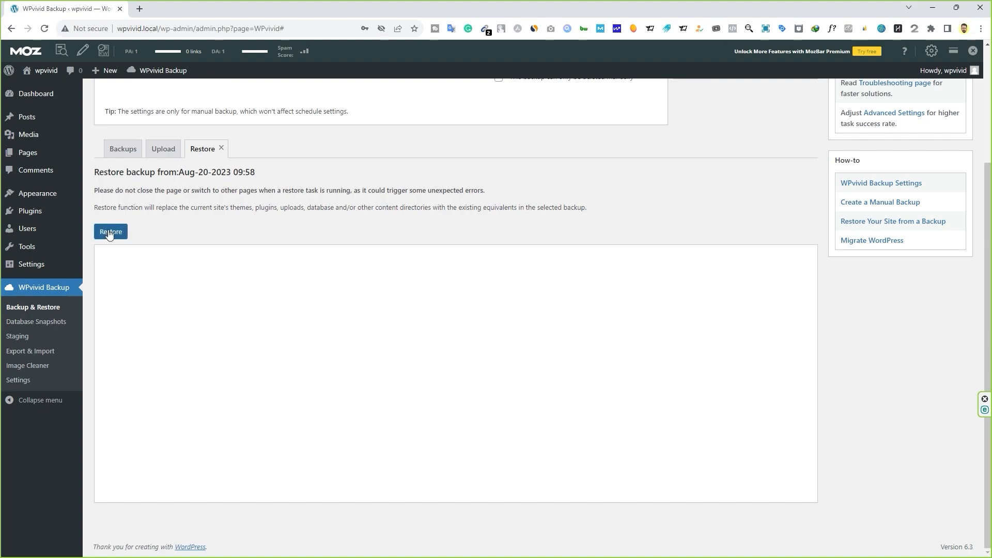
left_click(110, 232)
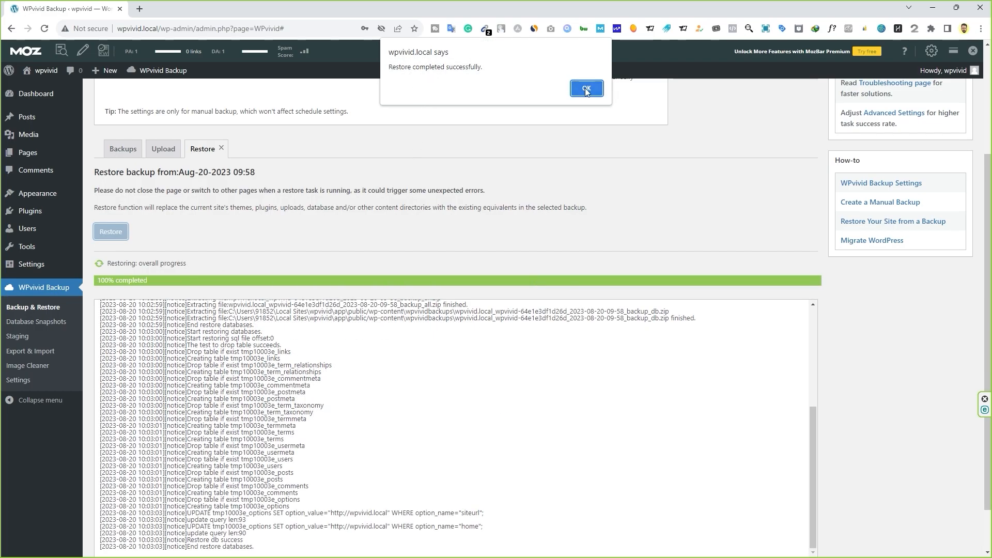
left_click(586, 89)
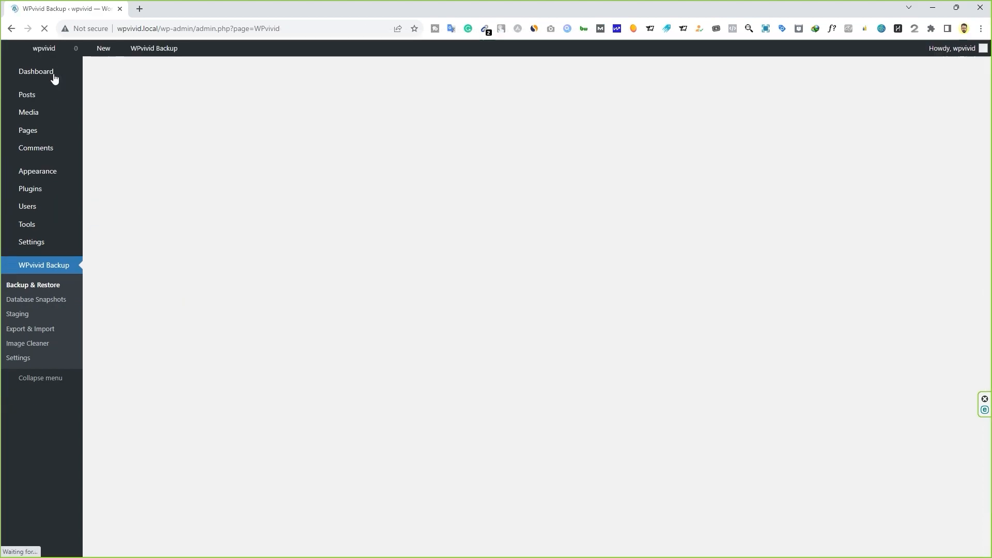
Go from the Dashboard to Appearance > Themes to review the restored themes
left_click(35, 71)
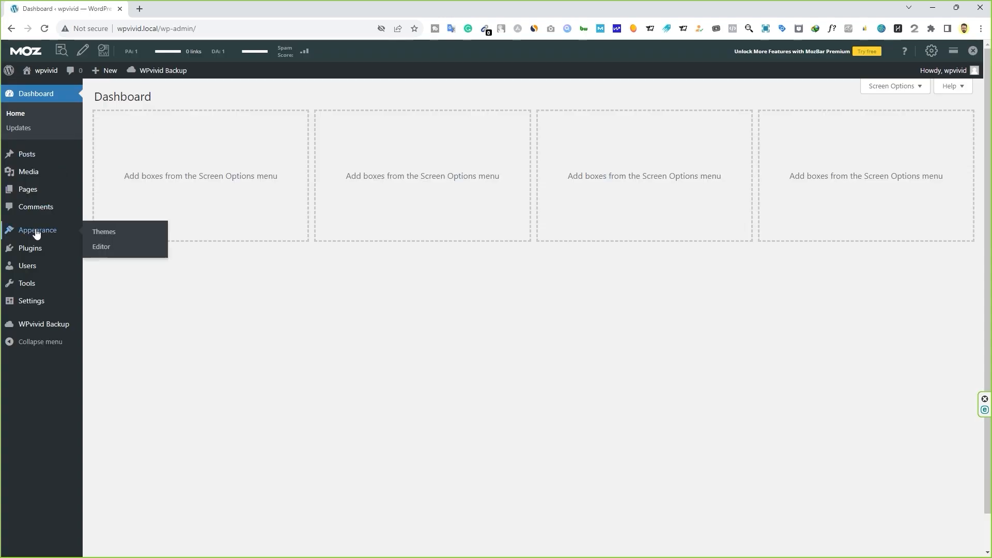
left_click(104, 231)
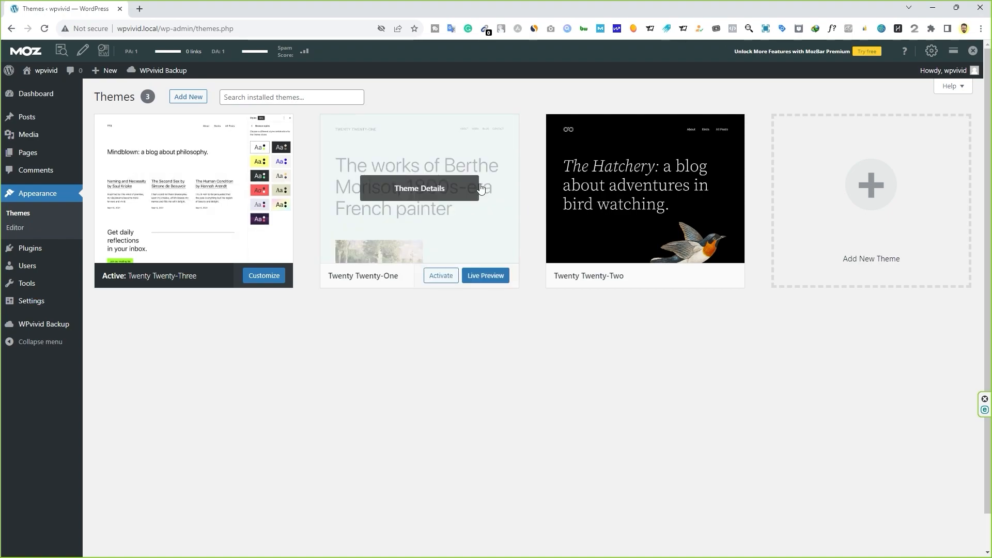
mouse_move(233, 302)
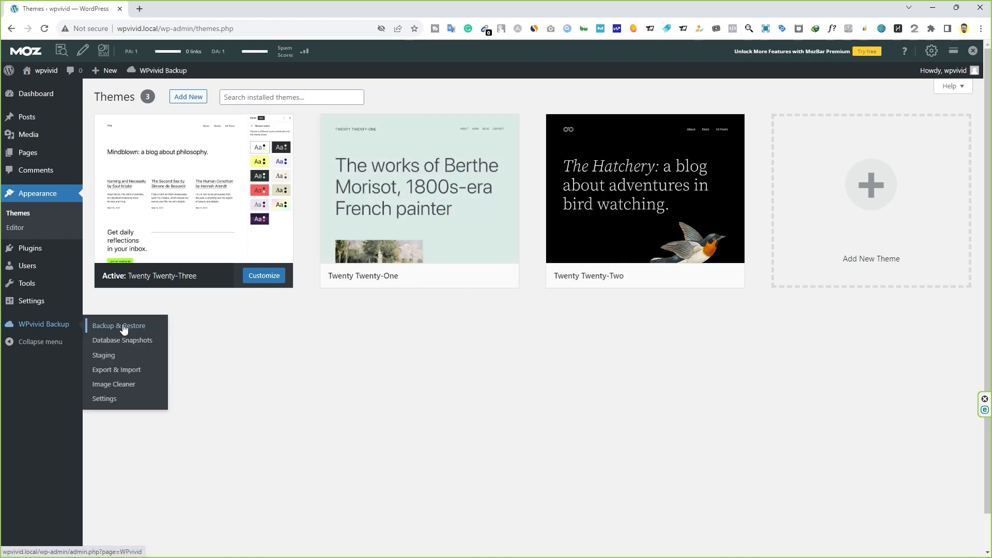
Enable WPvivid's backup schedule with Daily frequency and Database + Files
left_click(119, 325)
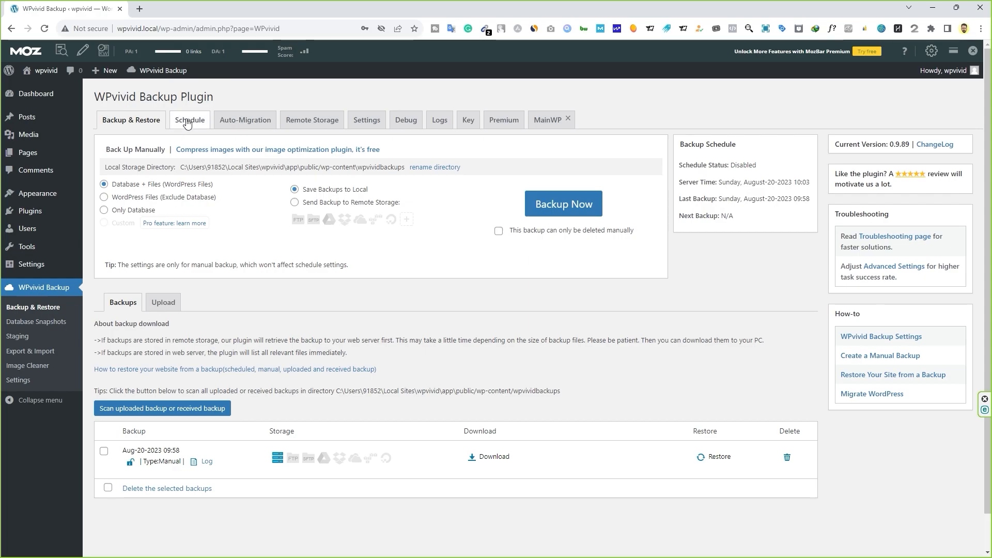
left_click(189, 120)
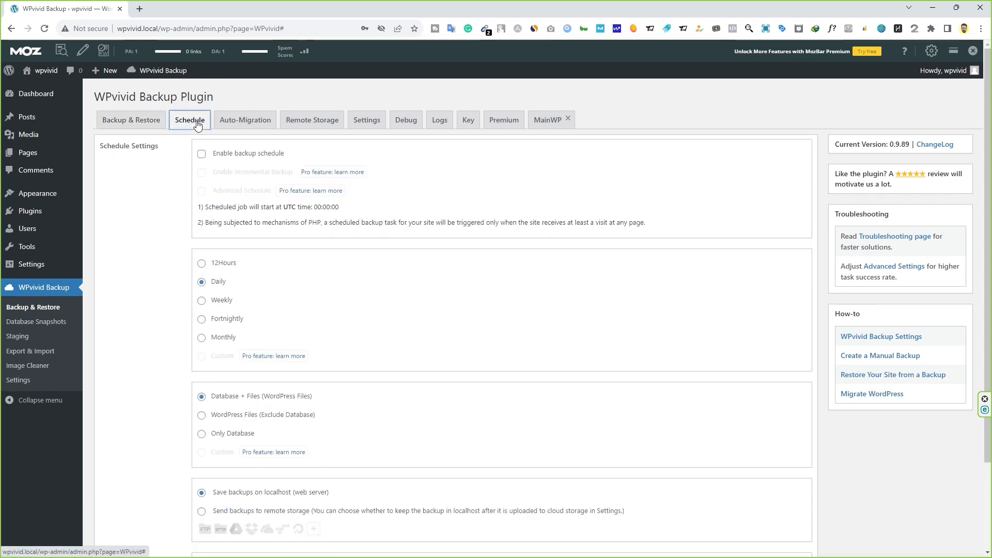
left_click(201, 154)
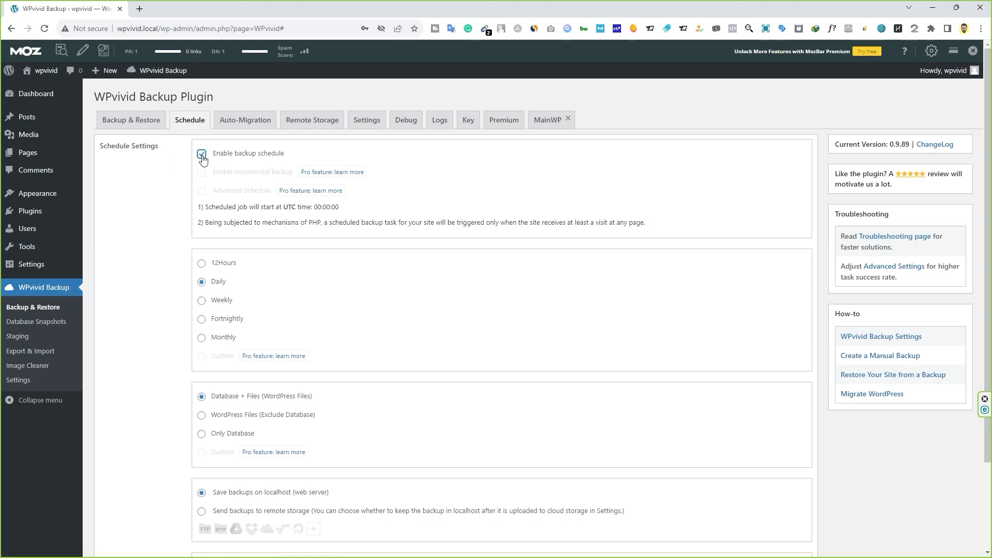
left_click(201, 153)
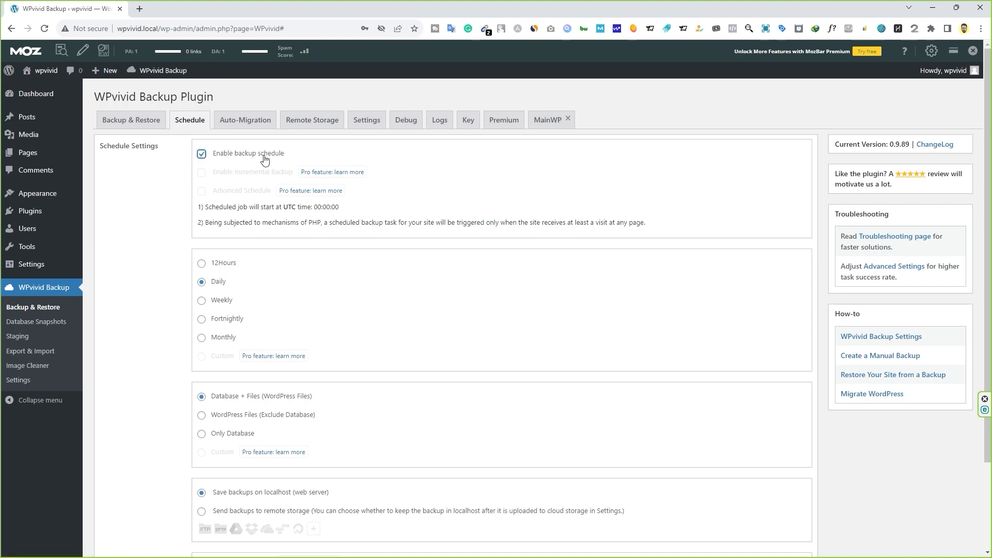
mouse_move(263, 165)
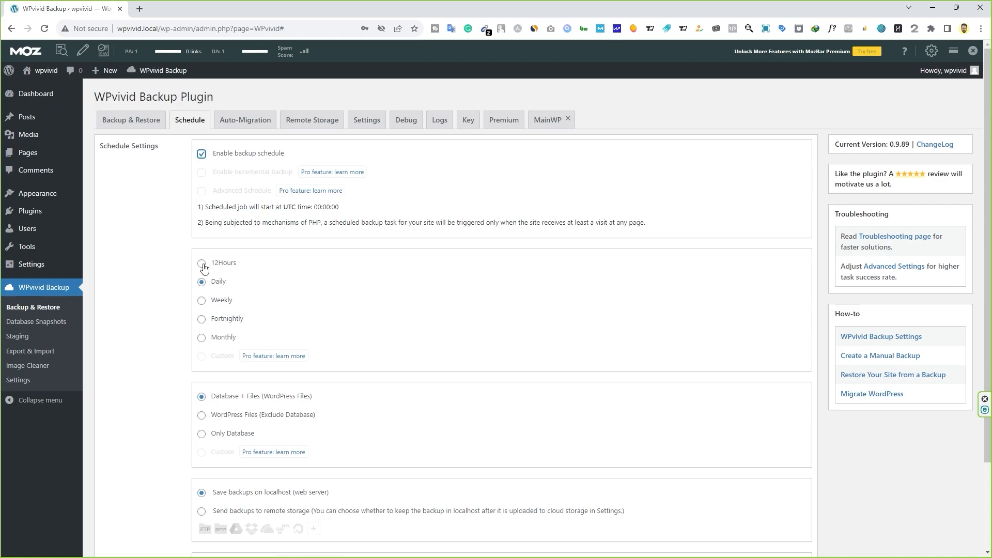
mouse_move(204, 307)
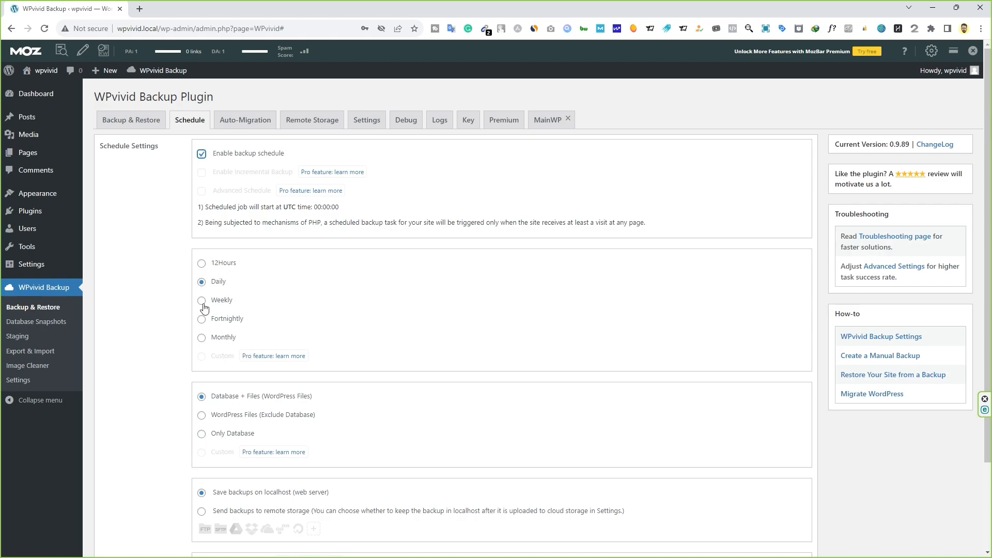
mouse_move(213, 342)
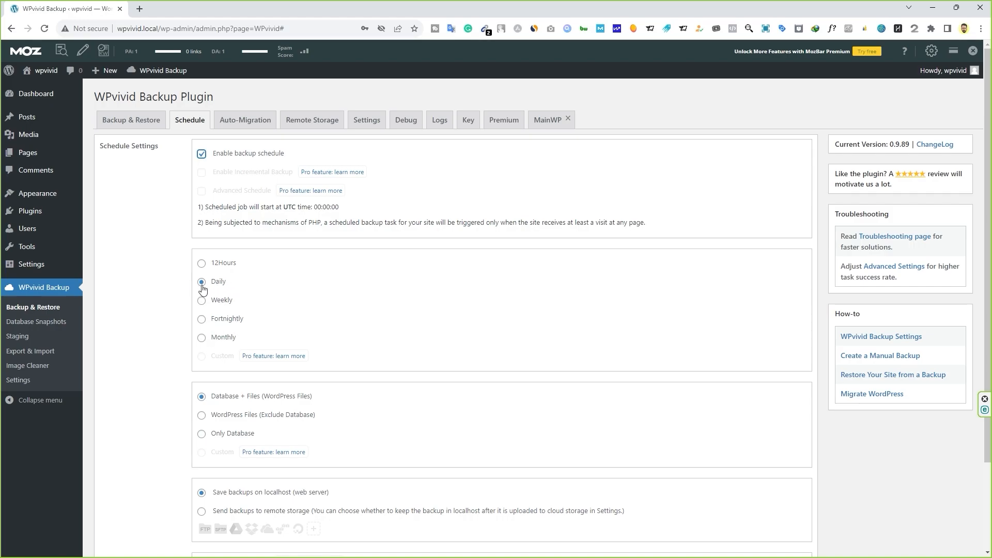
mouse_move(146, 322)
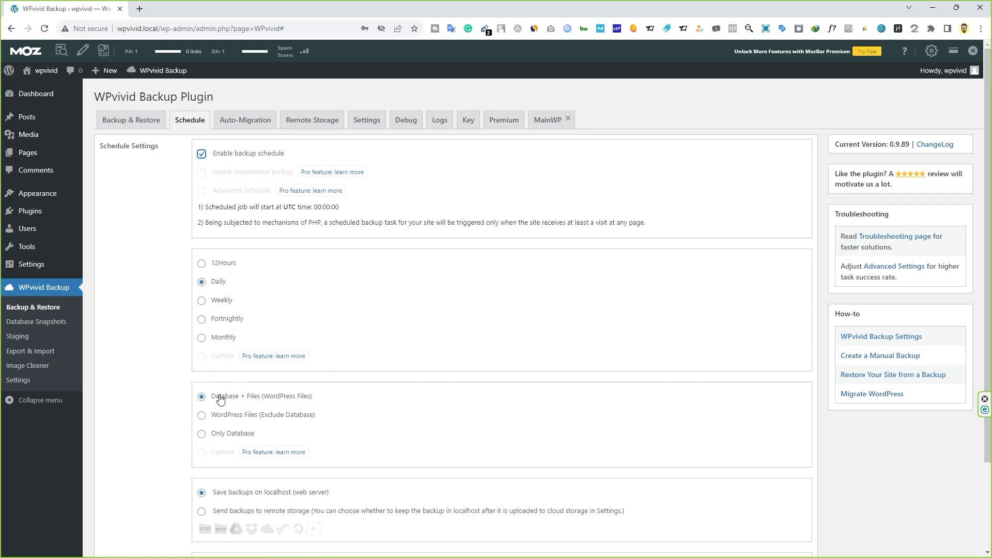
mouse_move(209, 421)
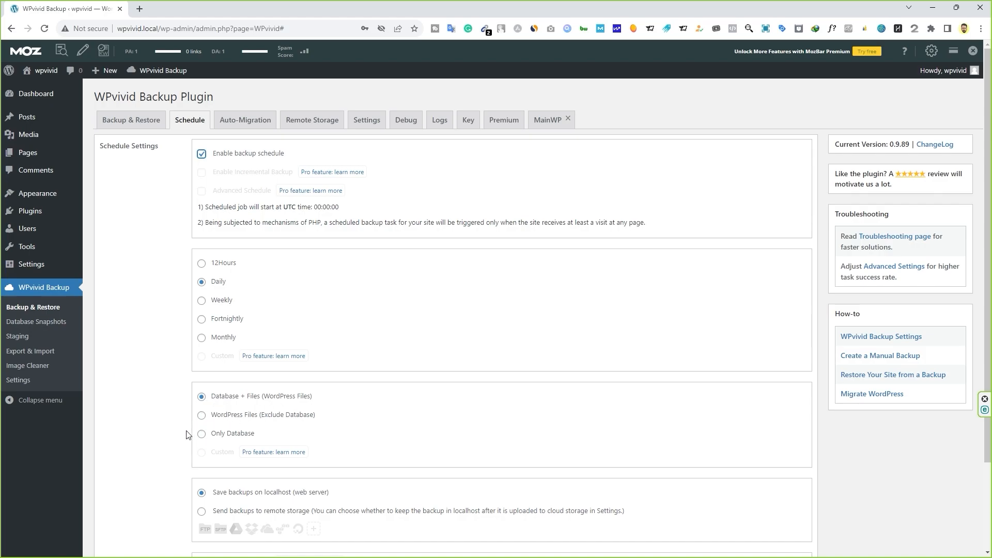
scroll("down", 3)
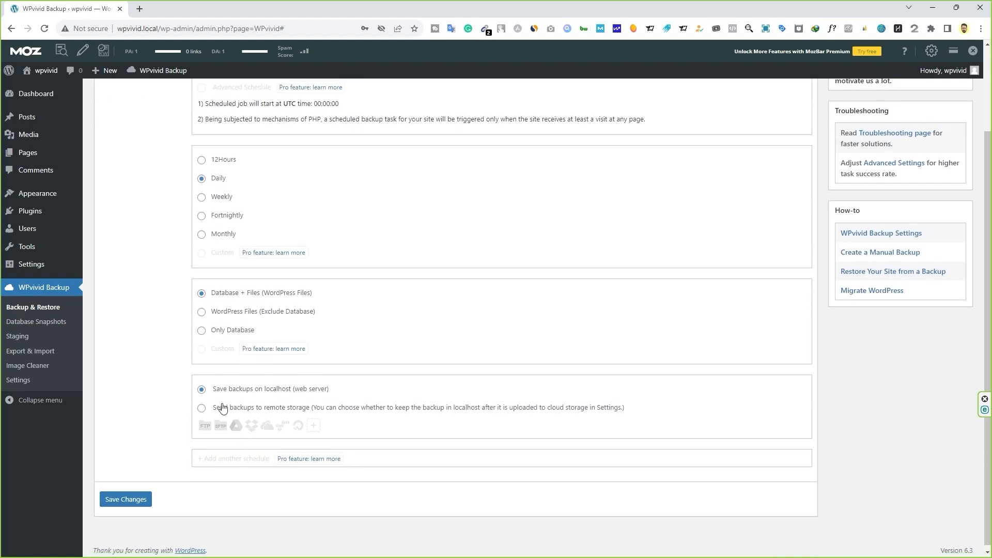
mouse_move(233, 411)
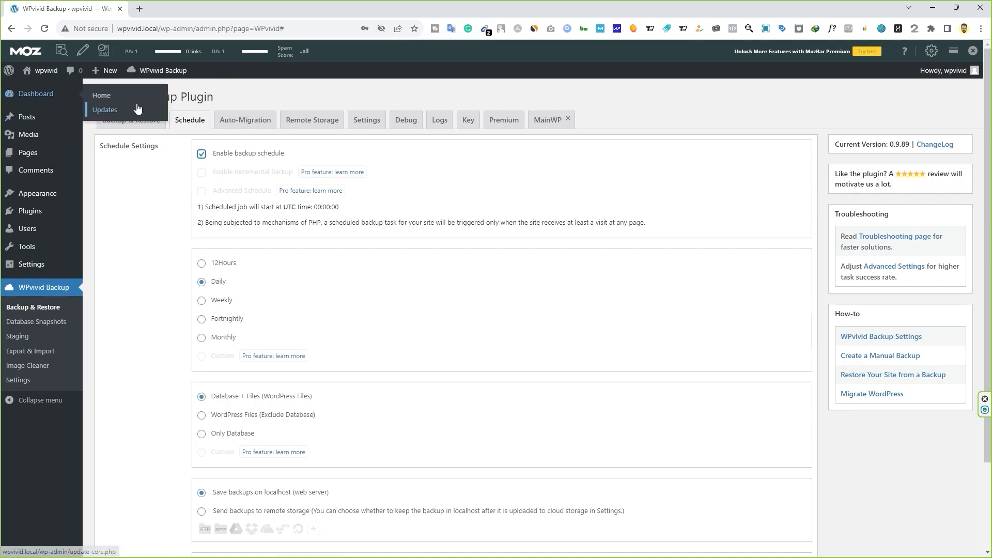
mouse_move(246, 104)
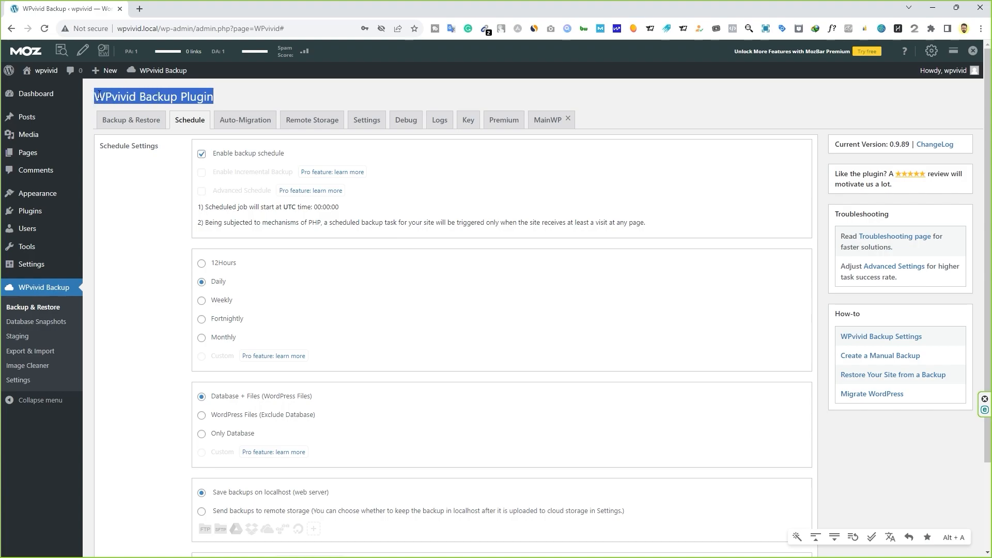
left_click(109, 96)
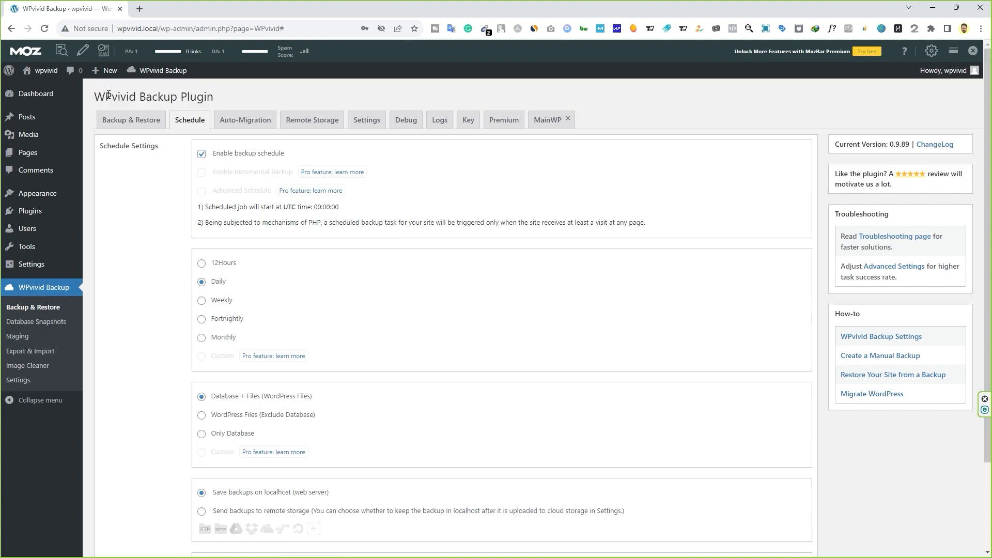